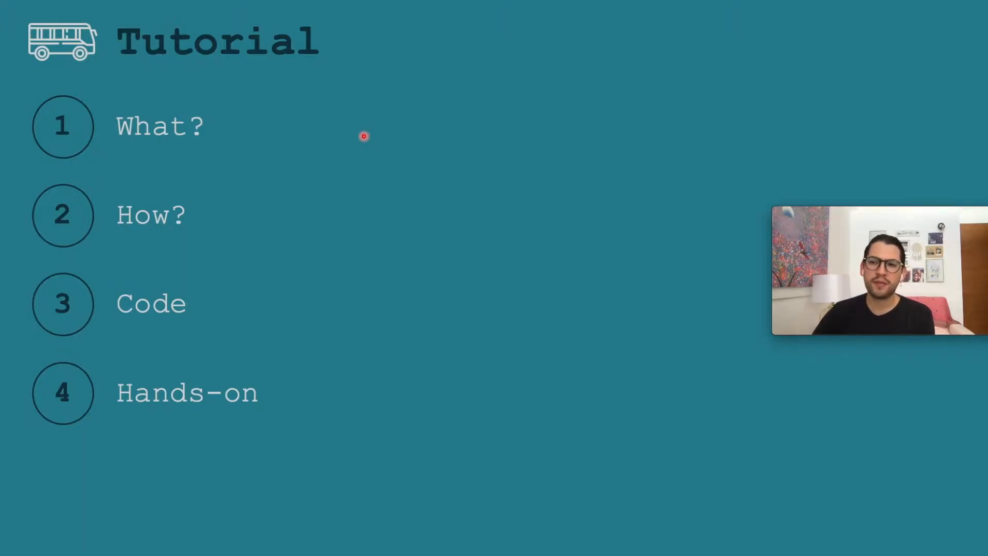
{"action": "mouse_move", "coordinate": [273, 213]}
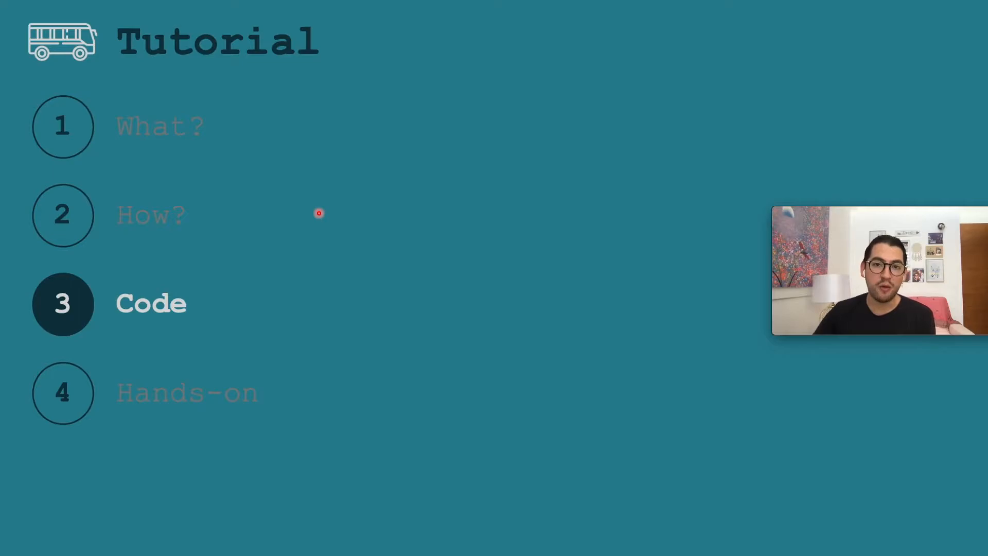
{"action": "mouse_move", "coordinate": [263, 328]}
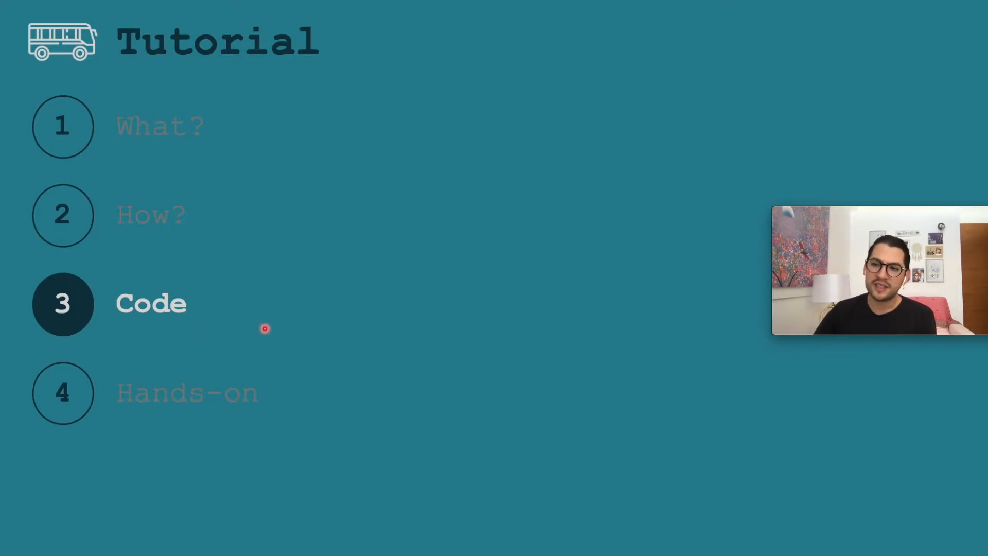
{"action": "mouse_move", "coordinate": [296, 325]}
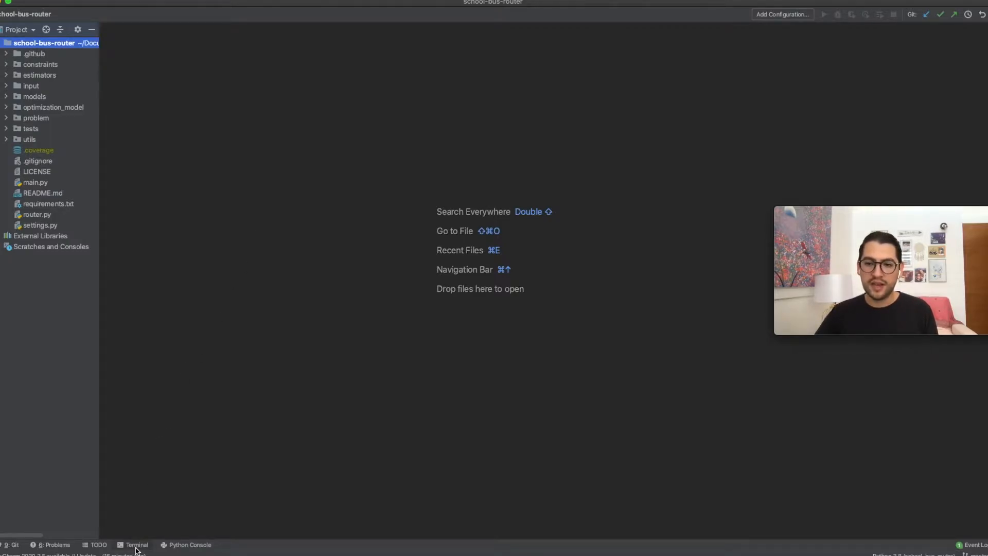
Run the project's 29 unit tests with 'coverage run -m unittest discover' in the terminal.
{"action": "left_click", "coordinate": [136, 544]}
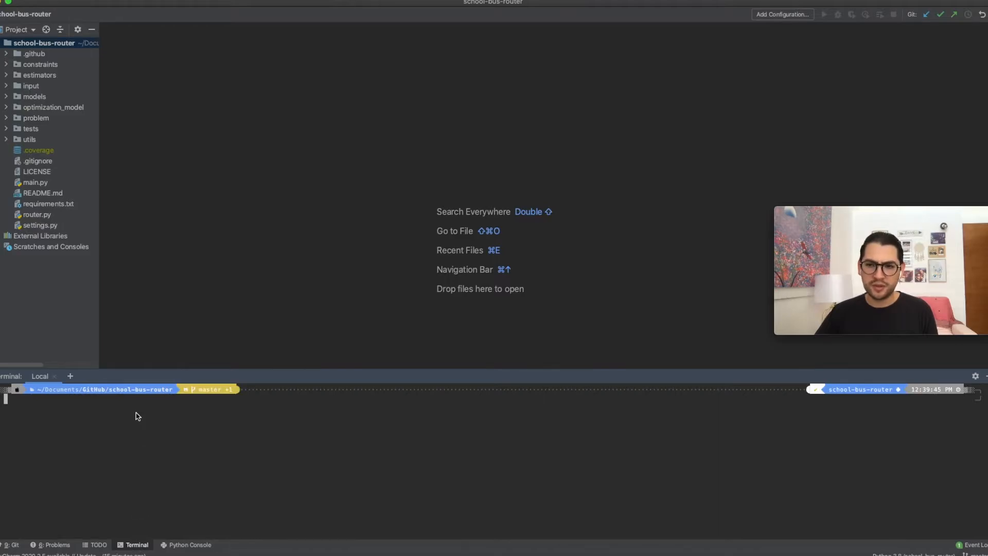
{"action": "type", "text": "coverage run -m"}
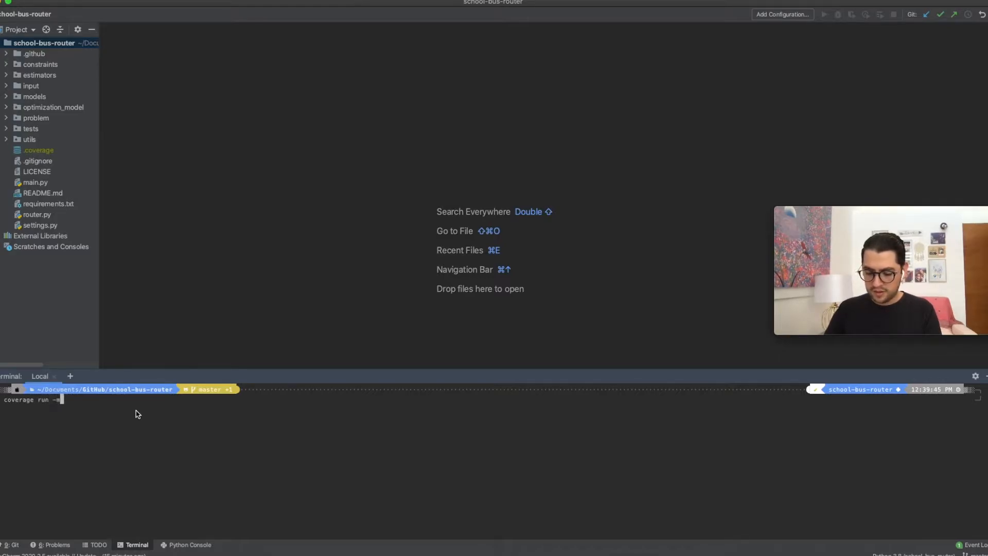
{"action": "type", "text": "unittest discover"}
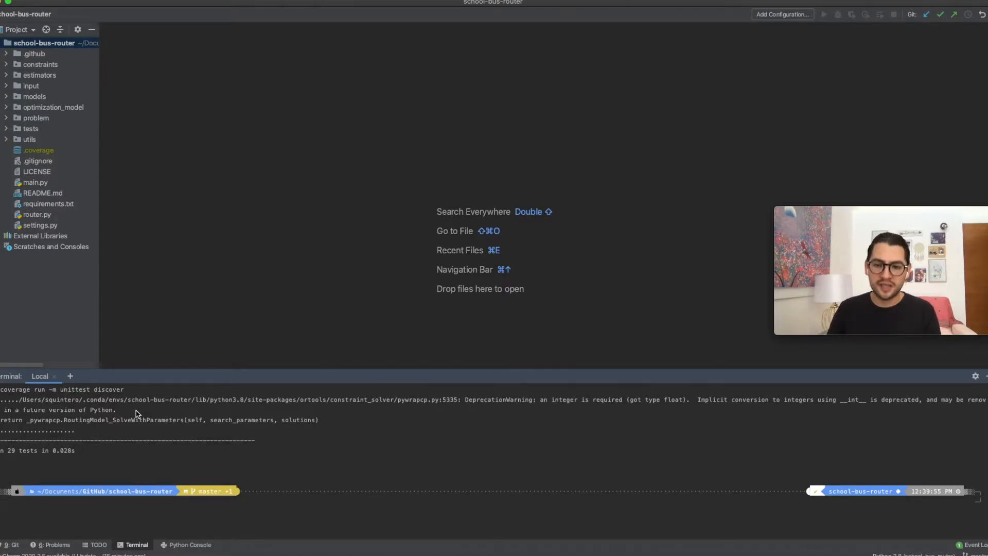
{"action": "type", "text": "coverage"}
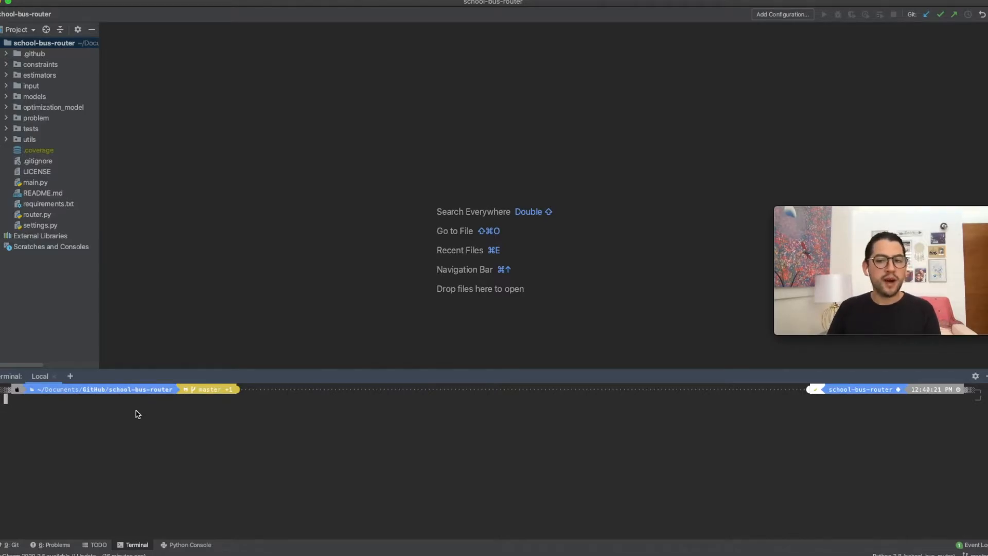
Print main.py's help with 'python3 main.py -h', showing input and output directory options.
{"action": "type", "text": "python3 main.py -h"}
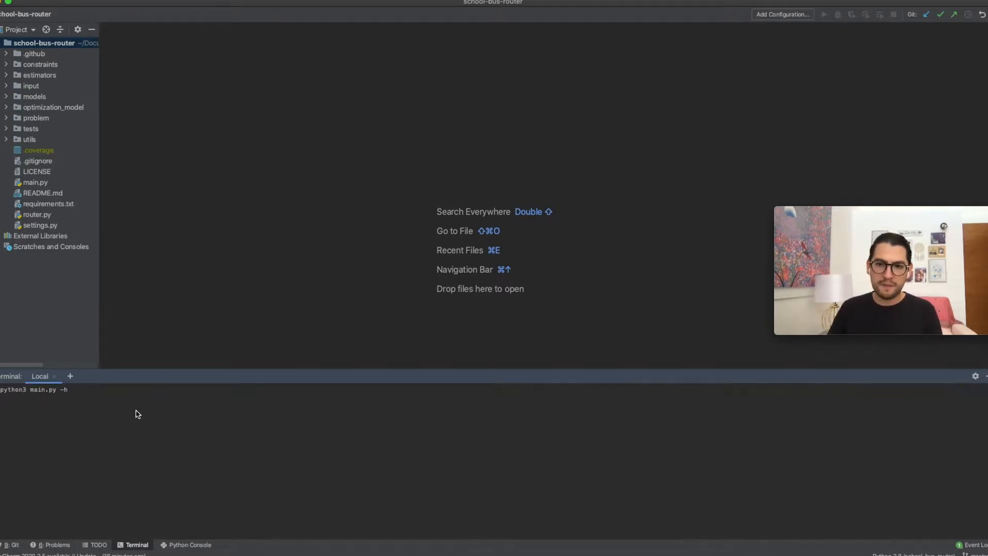
{"action": "key", "text": "Enter"}
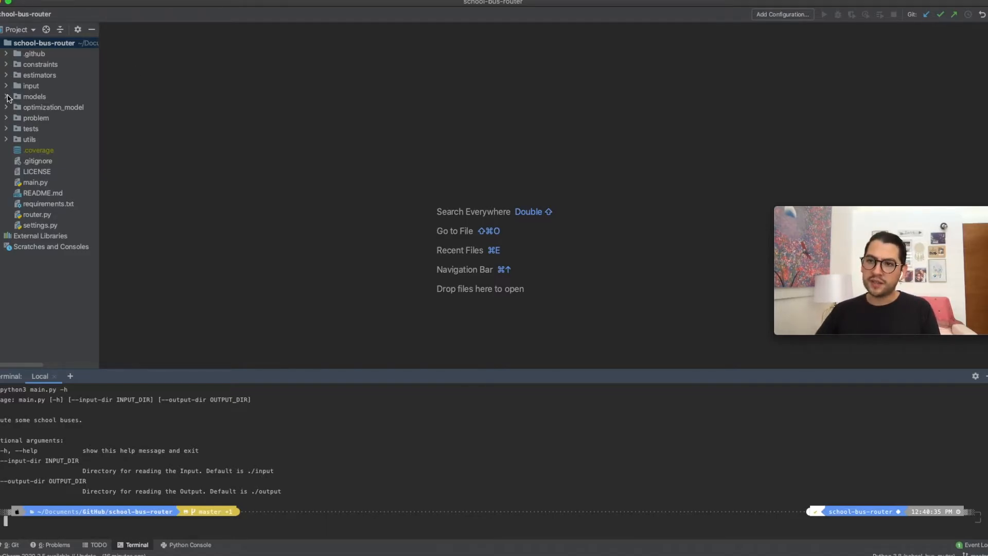
Review the input folder's depots.json, riders.json and vehicles.json, then collapse the folder.
{"action": "left_click", "coordinate": [6, 86]}
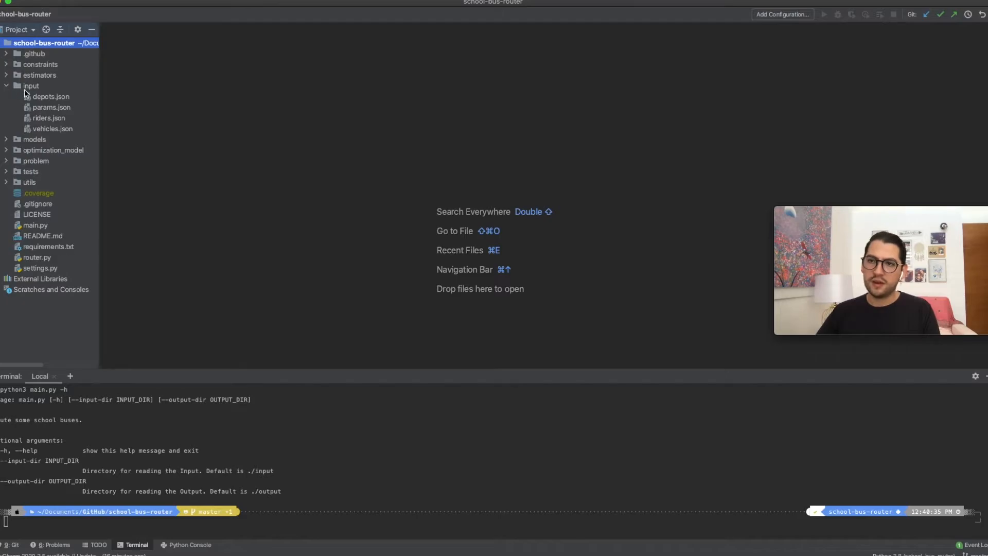
{"action": "double_click", "coordinate": [50, 96]}
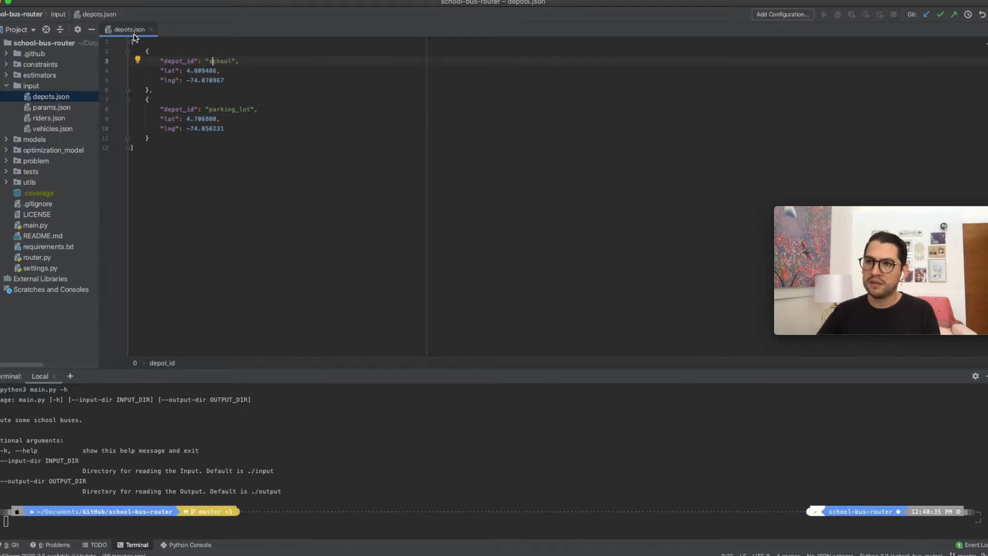
{"action": "left_click", "coordinate": [48, 118]}
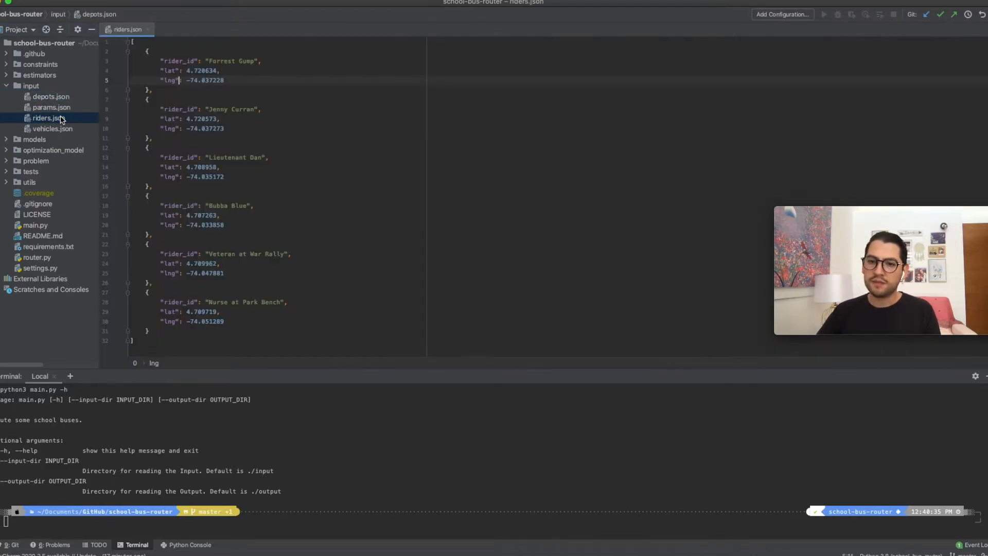
{"action": "left_click", "coordinate": [206, 62]}
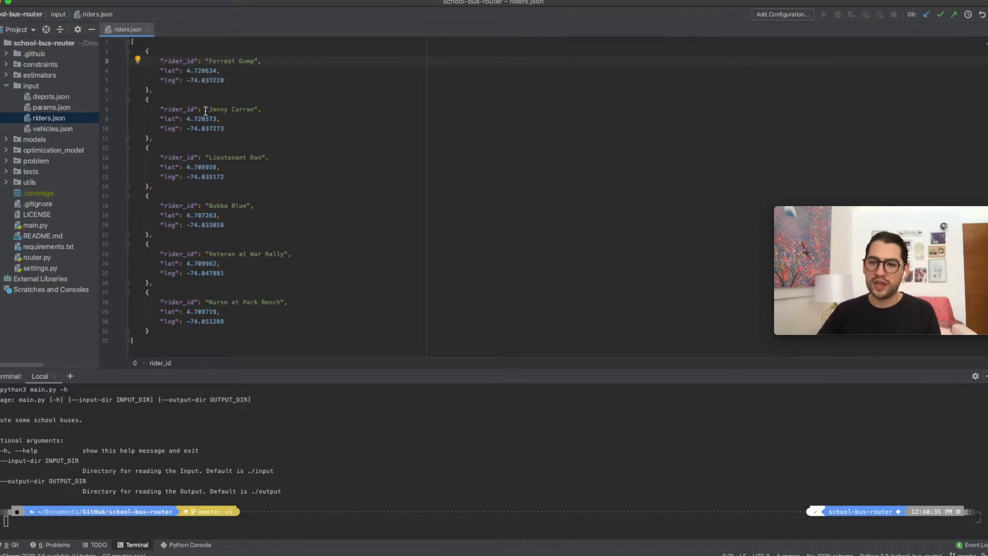
{"action": "mouse_move", "coordinate": [147, 29]}
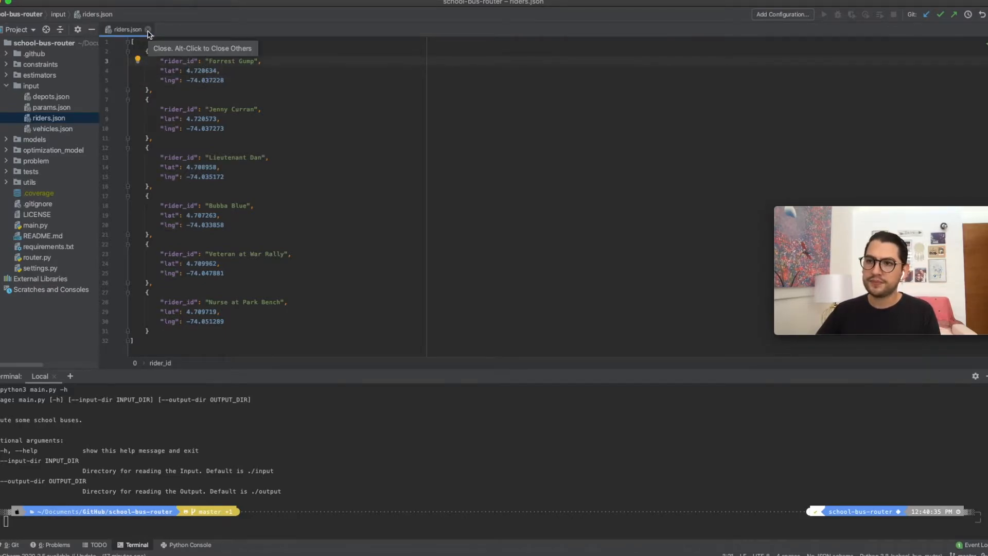
{"action": "left_click", "coordinate": [49, 129]}
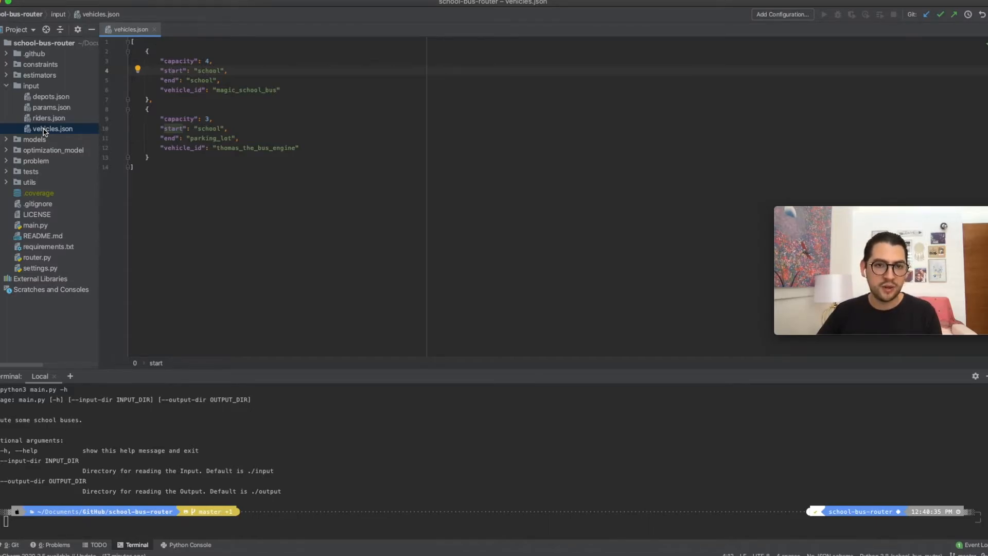
{"action": "mouse_move", "coordinate": [55, 99]}
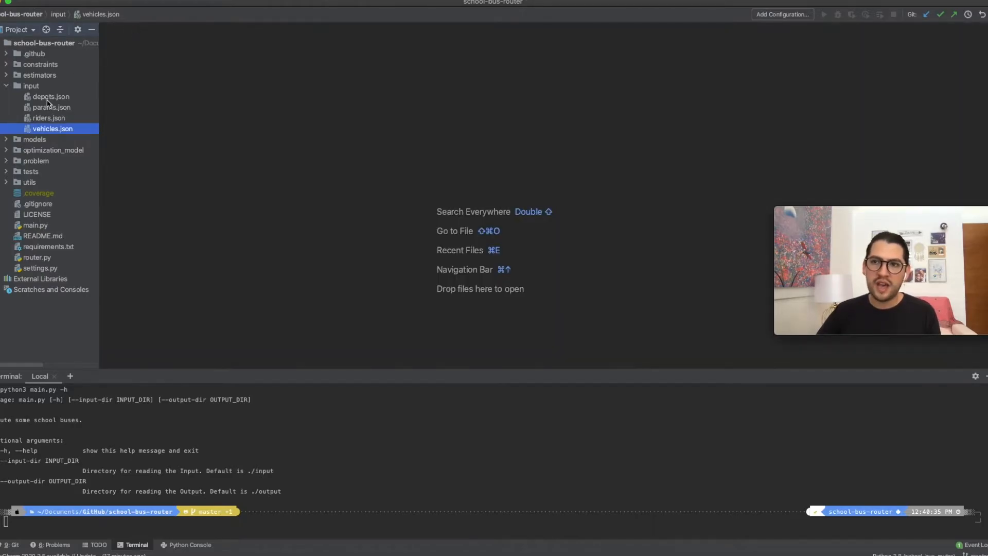
{"action": "double_click", "coordinate": [51, 107]}
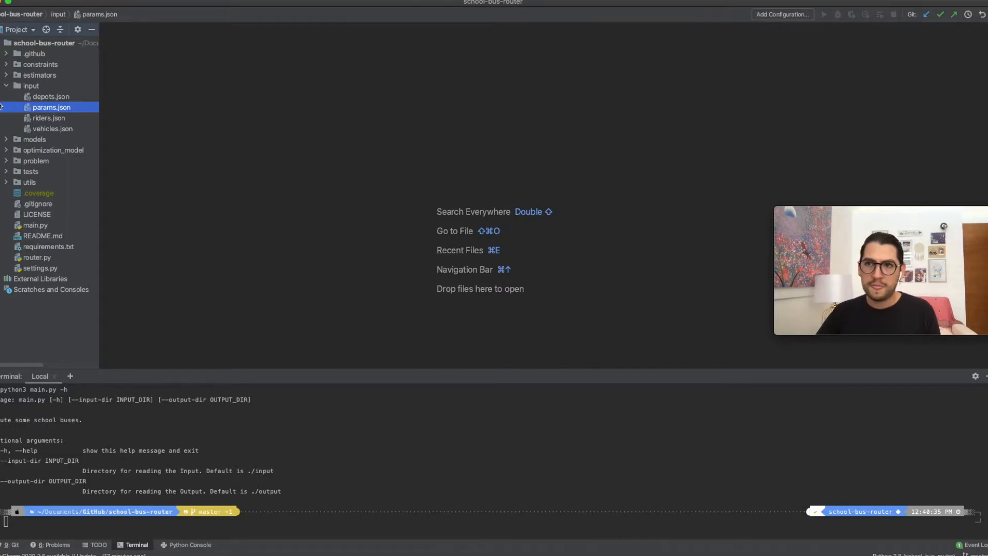
{"action": "left_click", "coordinate": [7, 85]}
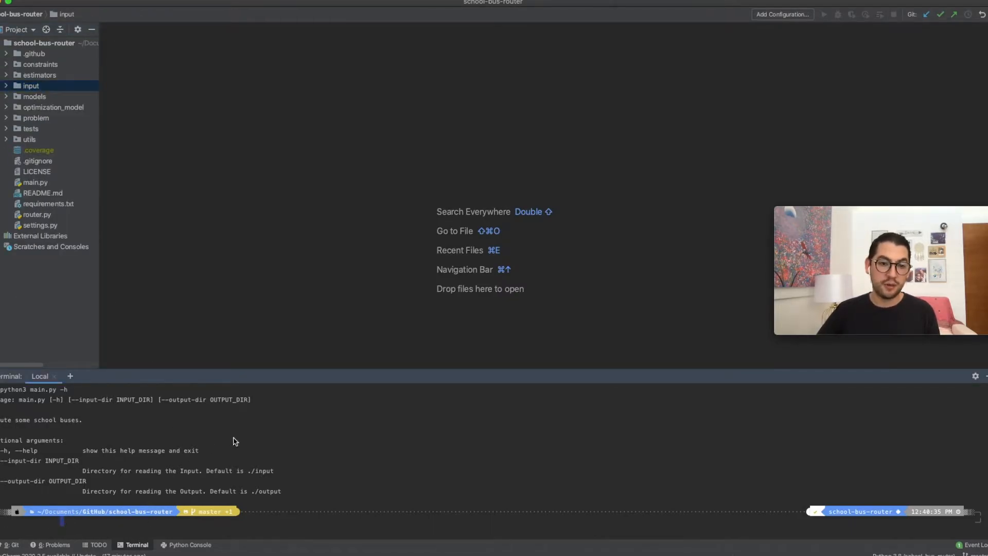
Run the router with --input-dir ./input and --output-dir ./output, writing two routes.
{"action": "type", "text": "python3 main.py"}
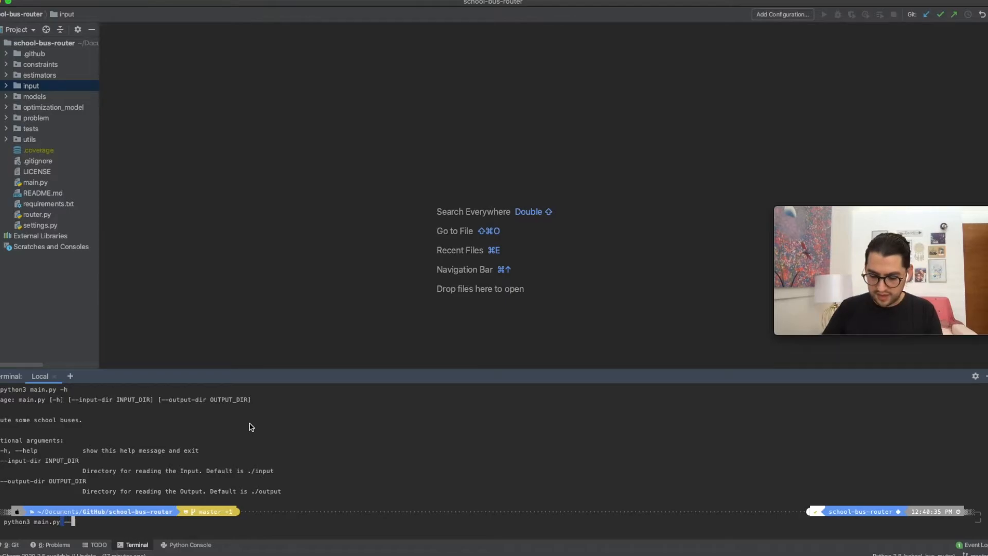
{"action": "type", "text": "--input-dir ./input --output"}
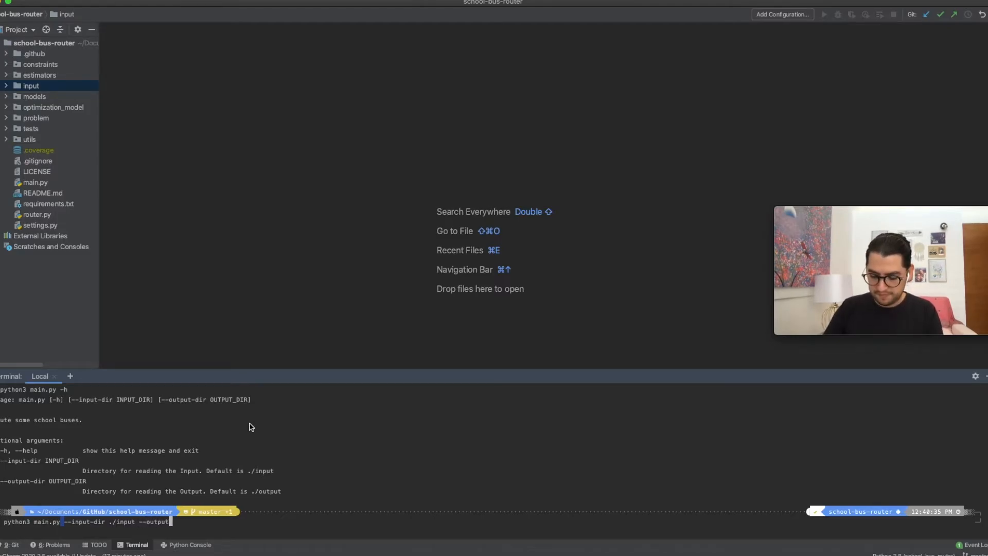
{"action": "type", "text": "-dir"}
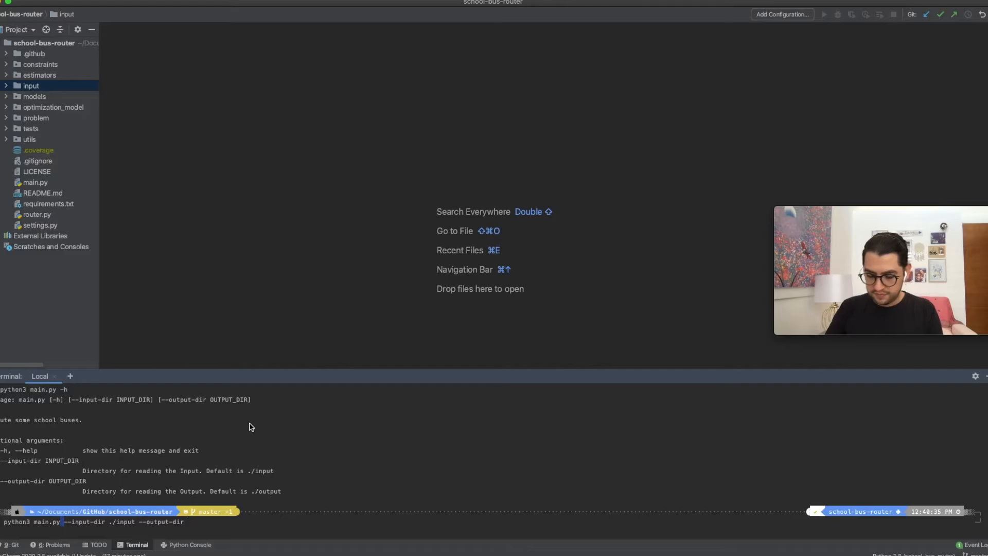
{"action": "type", "text": "./output"}
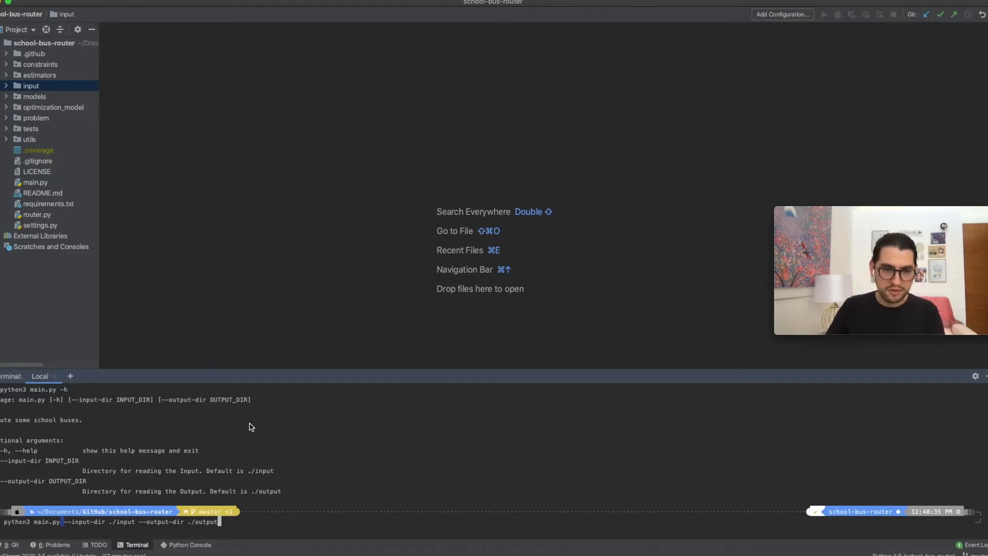
{"action": "key", "text": "Enter"}
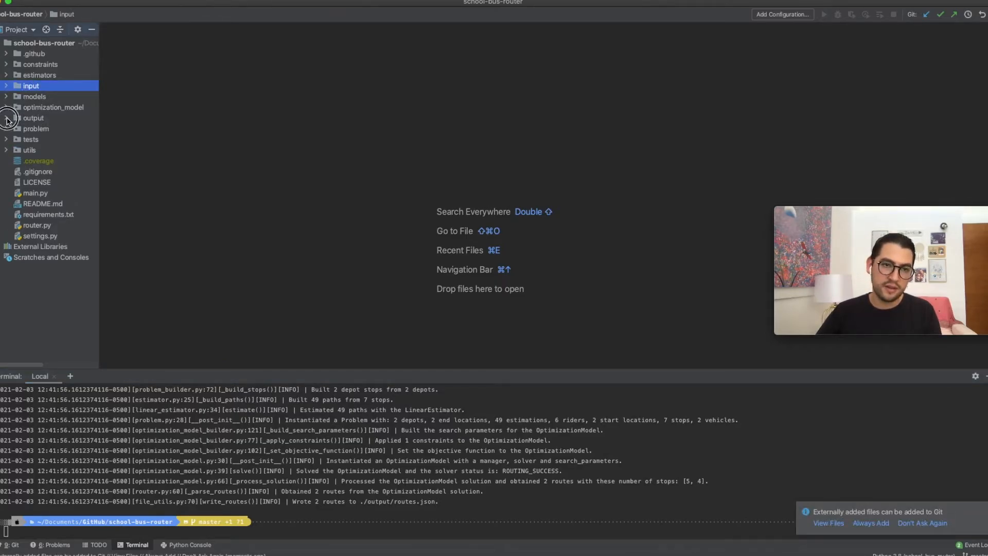
Open output/routes.json, unfold magic_school_bus, and scroll through both vehicles' stops and riders.
{"action": "left_click", "coordinate": [7, 118]}
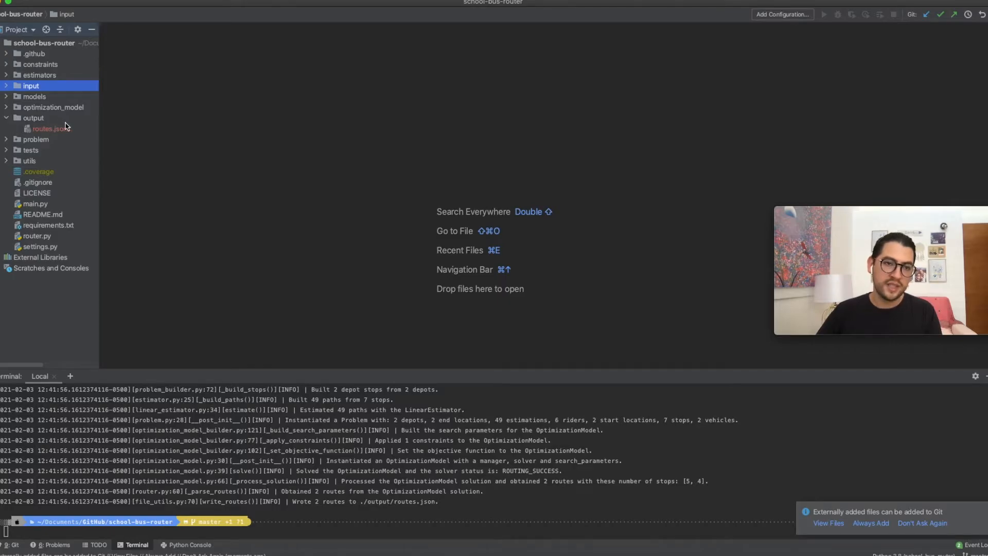
{"action": "mouse_move", "coordinate": [63, 134]}
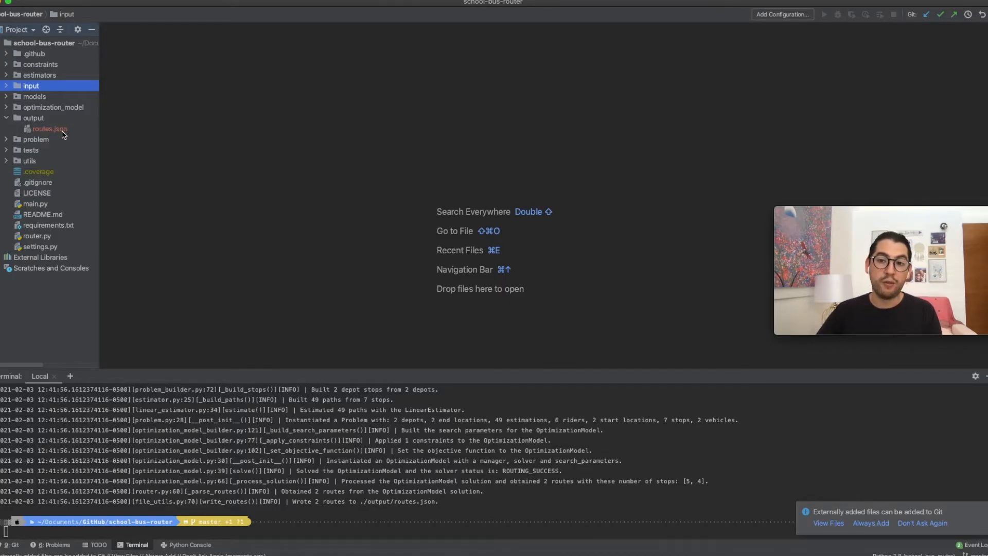
{"action": "double_click", "coordinate": [46, 128]}
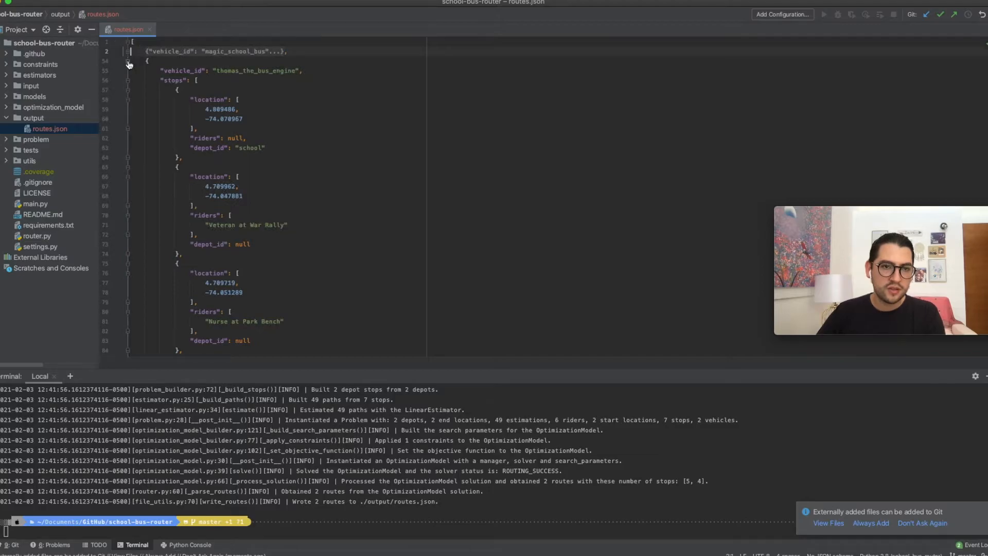
{"action": "left_click", "coordinate": [126, 64]}
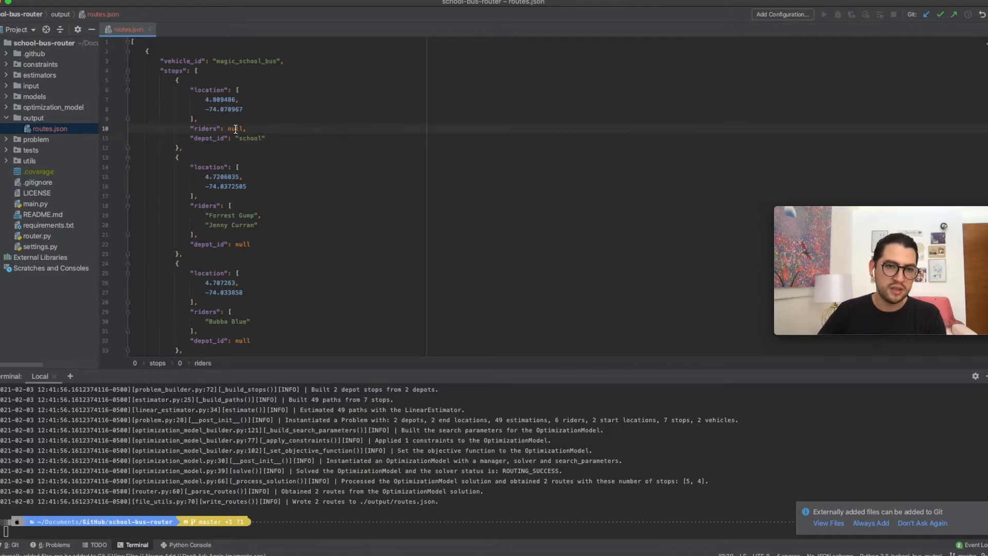
{"action": "scroll", "scroll_direction": "down", "scroll_amount": 3}
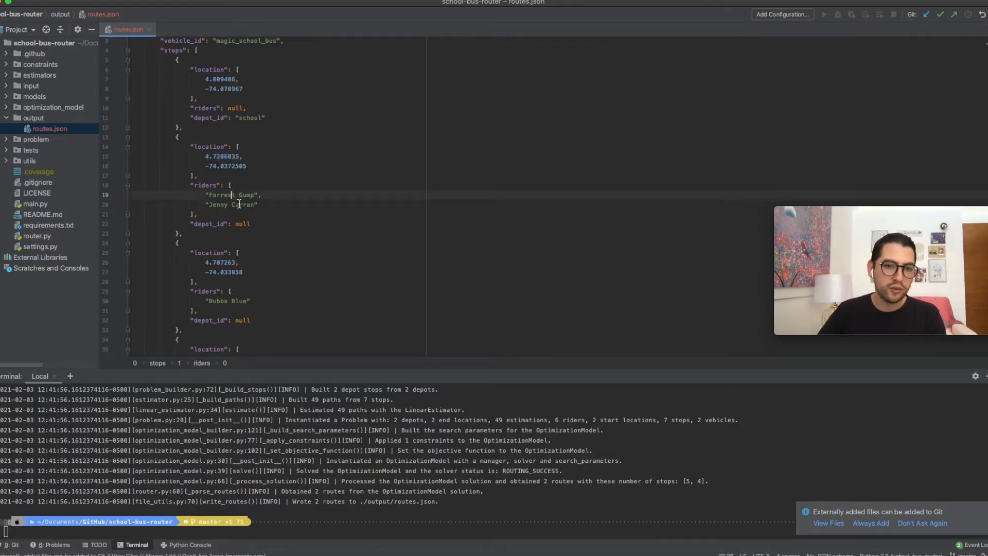
{"action": "scroll", "scroll_direction": "down", "scroll_amount": 3}
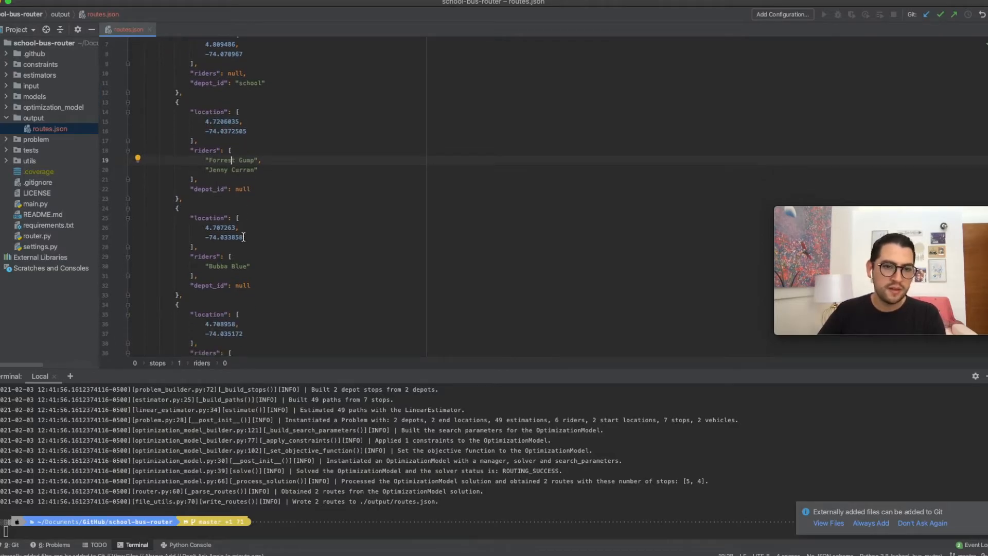
{"action": "scroll", "scroll_direction": "down", "scroll_amount": 3}
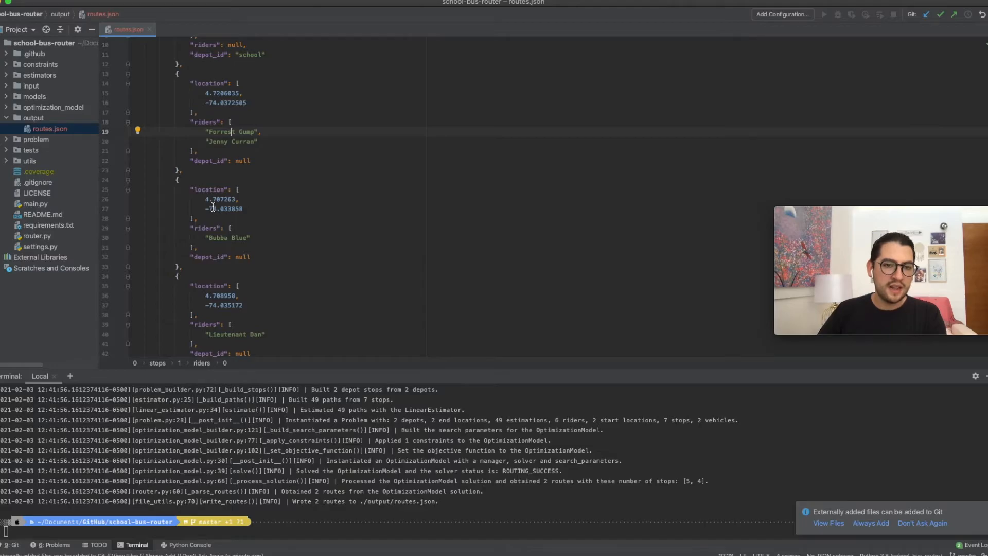
{"action": "scroll", "scroll_direction": "down", "scroll_amount": 3}
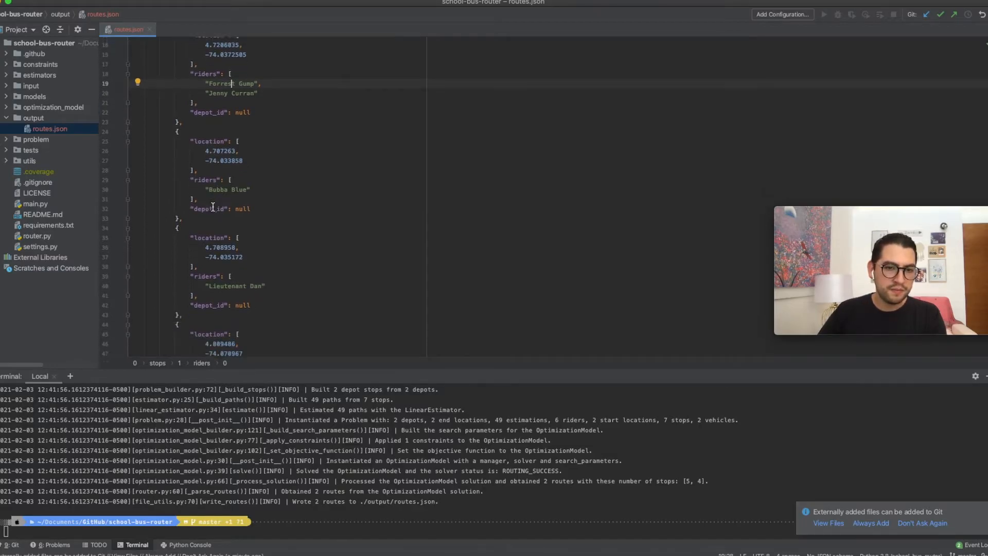
{"action": "scroll", "scroll_direction": "down", "scroll_amount": 3}
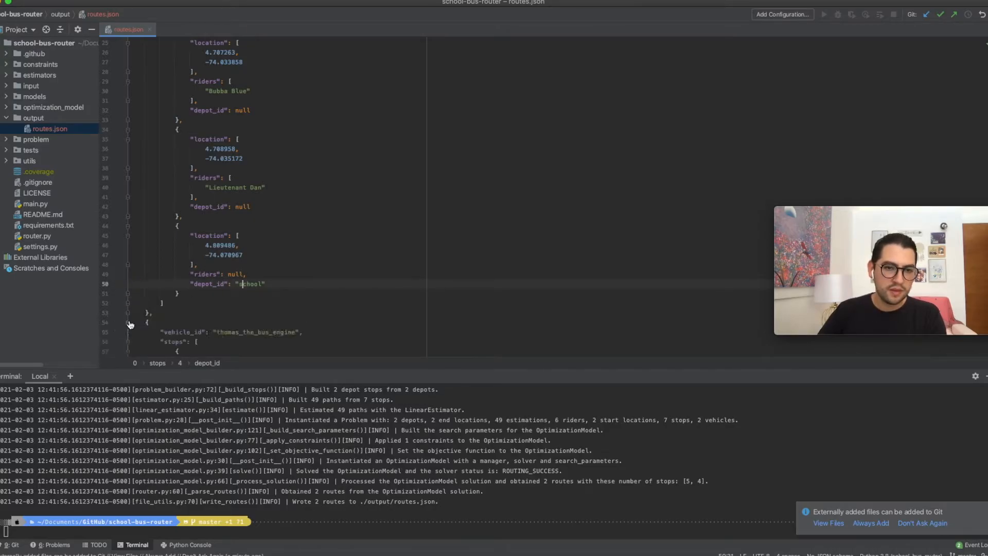
{"action": "scroll", "scroll_direction": "down", "scroll_amount": 3}
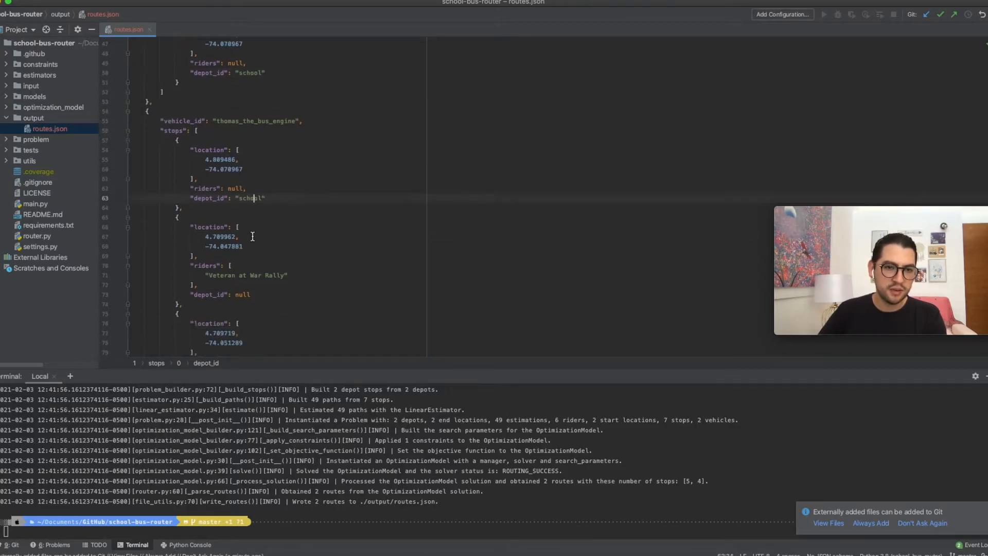
{"action": "scroll", "scroll_direction": "down", "scroll_amount": 3}
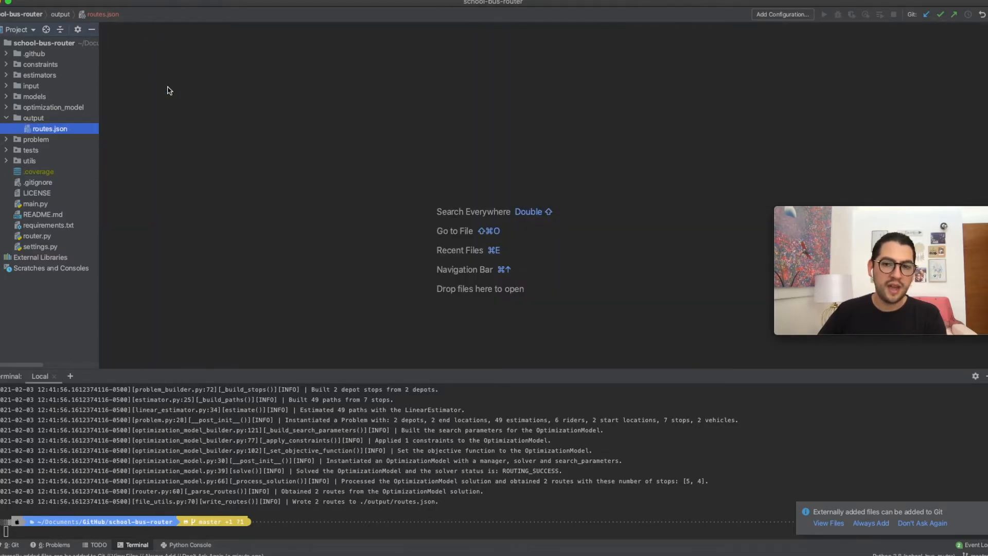
{"action": "mouse_move", "coordinate": [148, 532]}
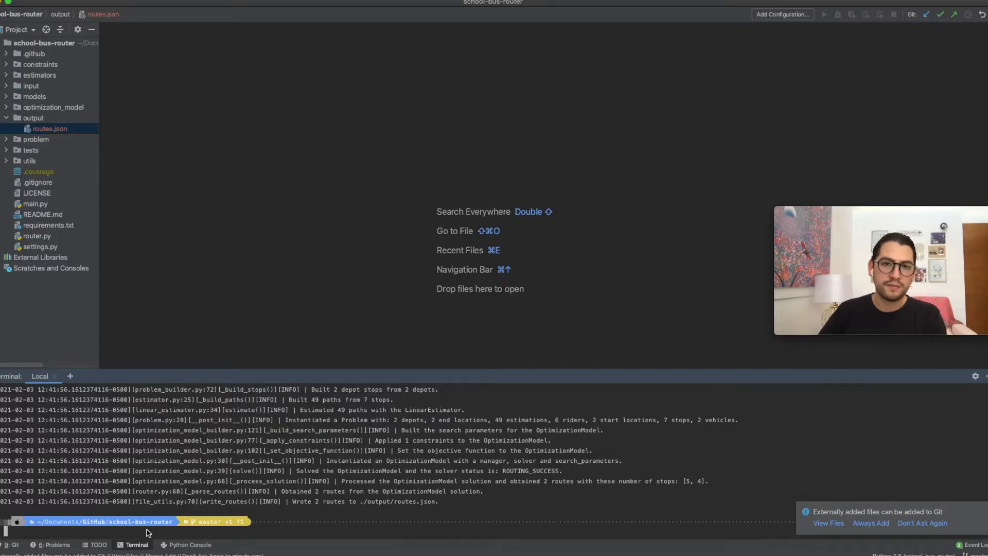
Hide the terminal output and open main.py.
{"action": "left_click", "coordinate": [32, 117]}
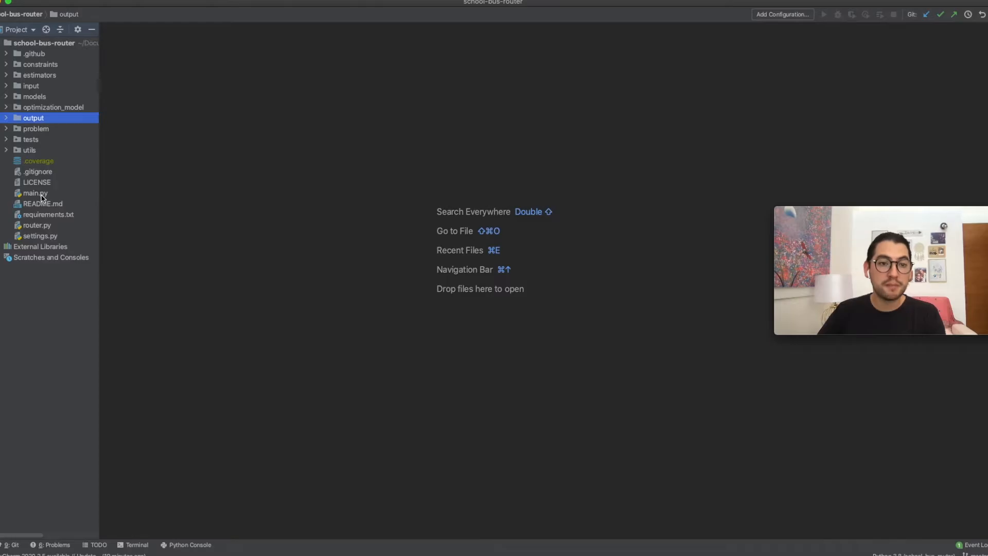
{"action": "double_click", "coordinate": [35, 193]}
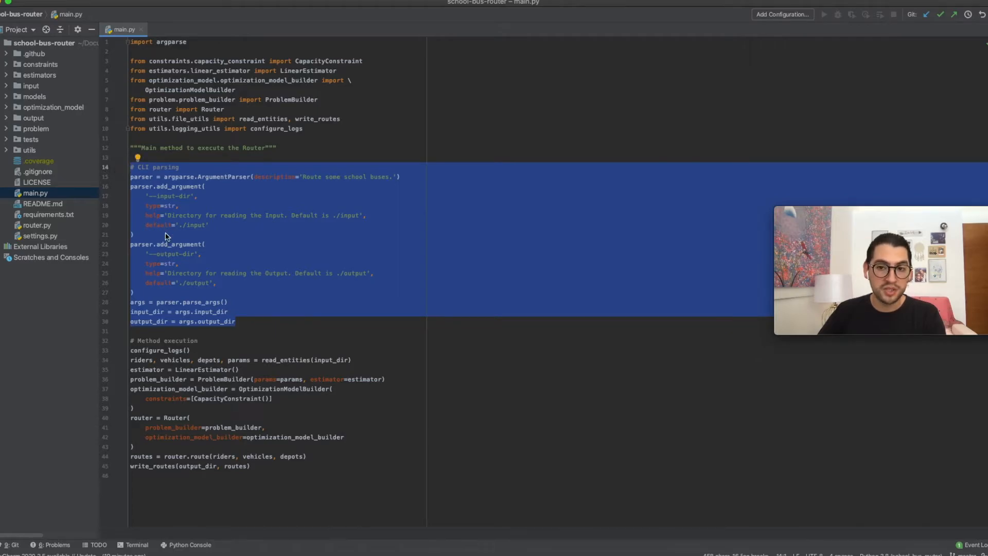
Highlight configure_logs, riders and problem_builder while explaining main.py's execution steps.
{"action": "left_click", "coordinate": [161, 340]}
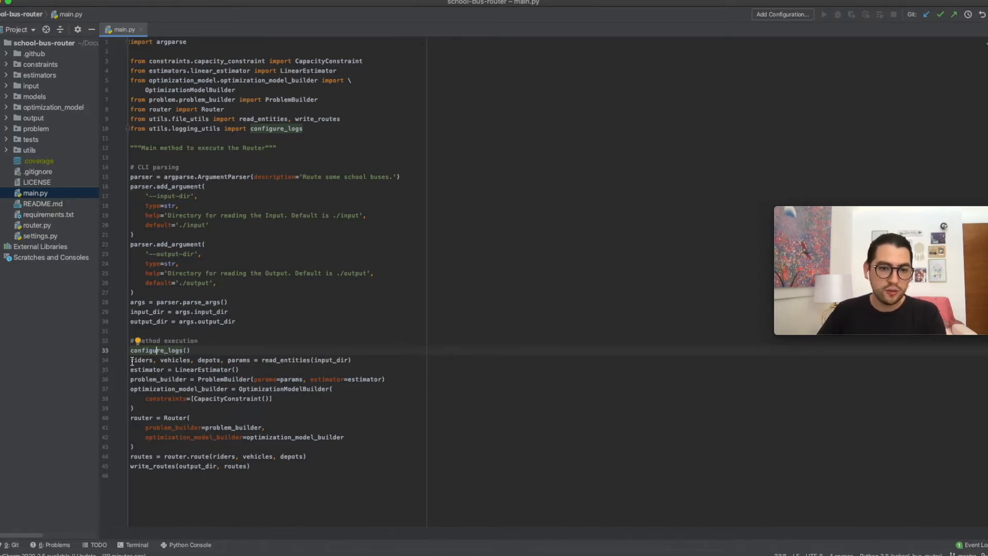
{"action": "double_click", "coordinate": [141, 359]}
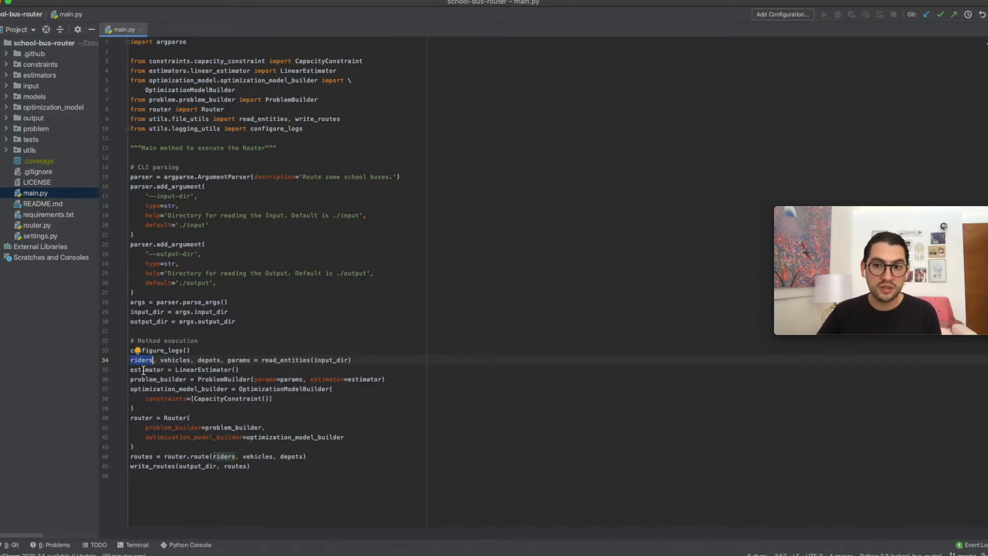
{"action": "double_click", "coordinate": [147, 369]}
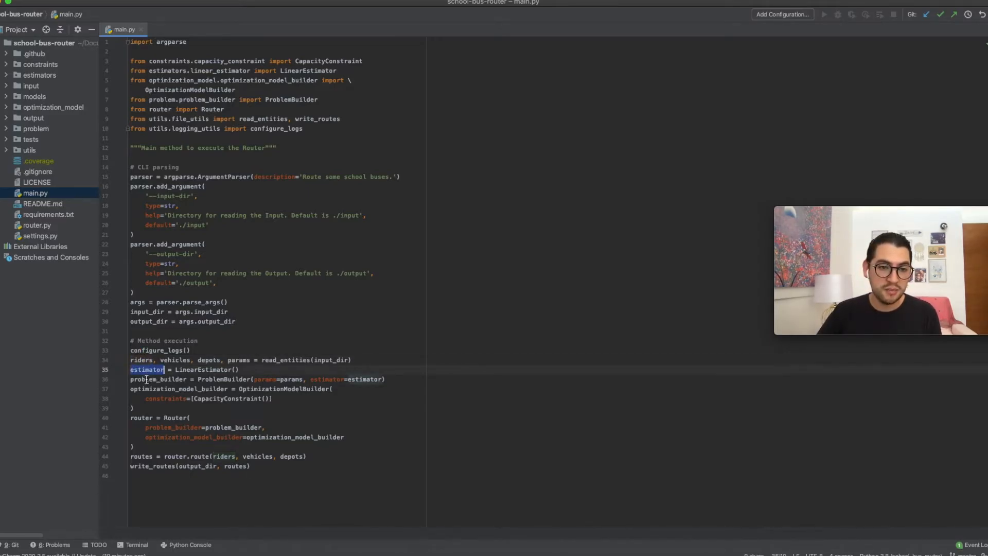
{"action": "left_click", "coordinate": [148, 388]}
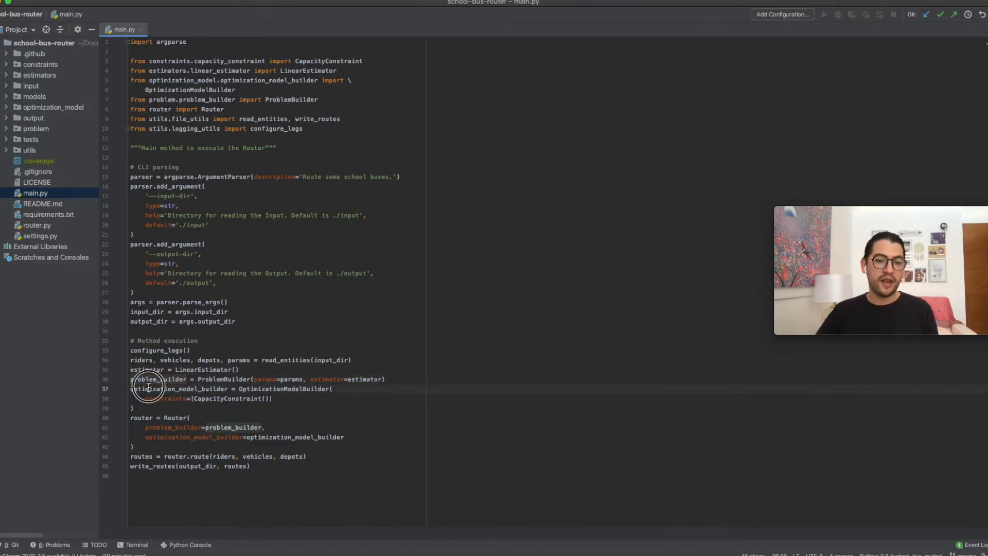
{"action": "double_click", "coordinate": [149, 389]}
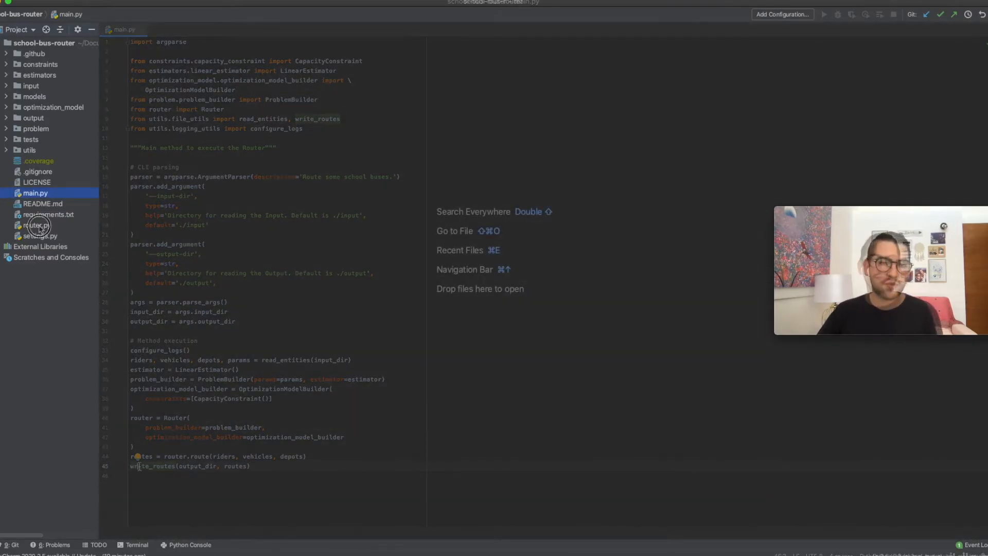
Open router.py and highlight the problem and solution variables in its route method.
{"action": "left_click", "coordinate": [37, 226]}
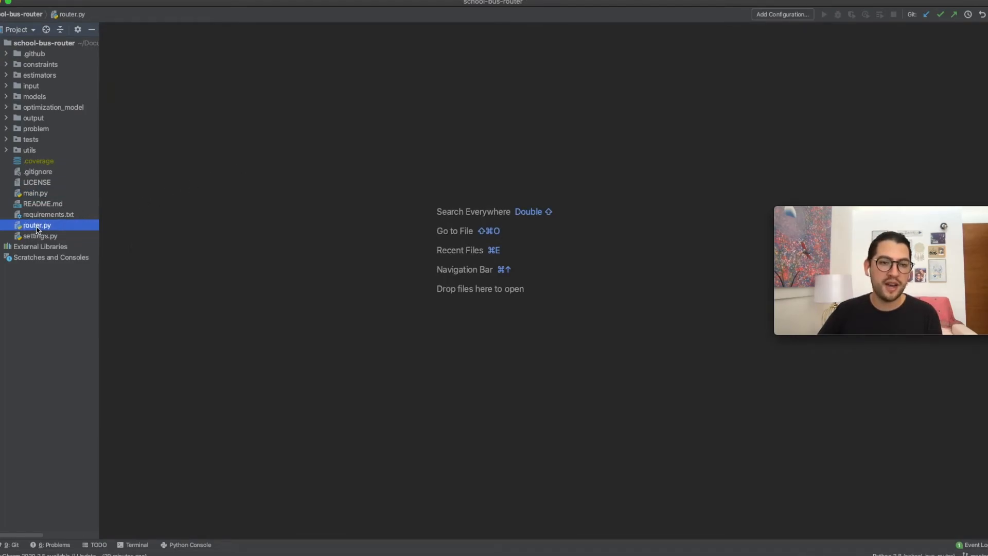
{"action": "double_click", "coordinate": [36, 225]}
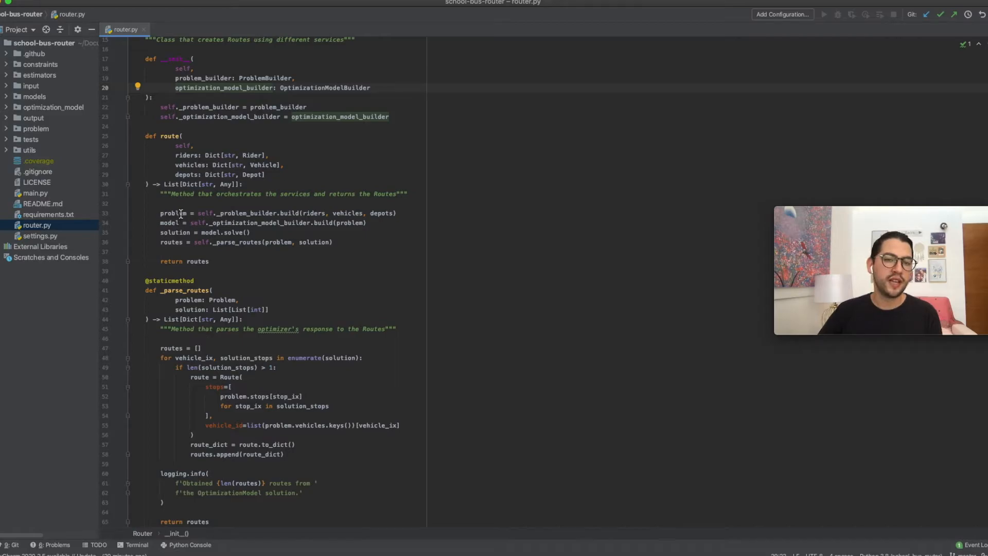
{"action": "double_click", "coordinate": [172, 213]}
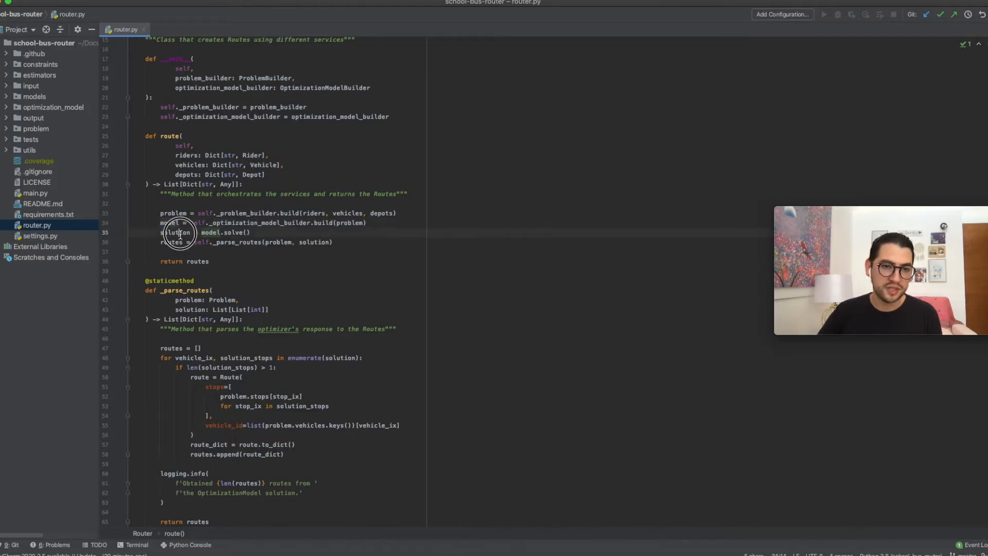
{"action": "double_click", "coordinate": [175, 232]}
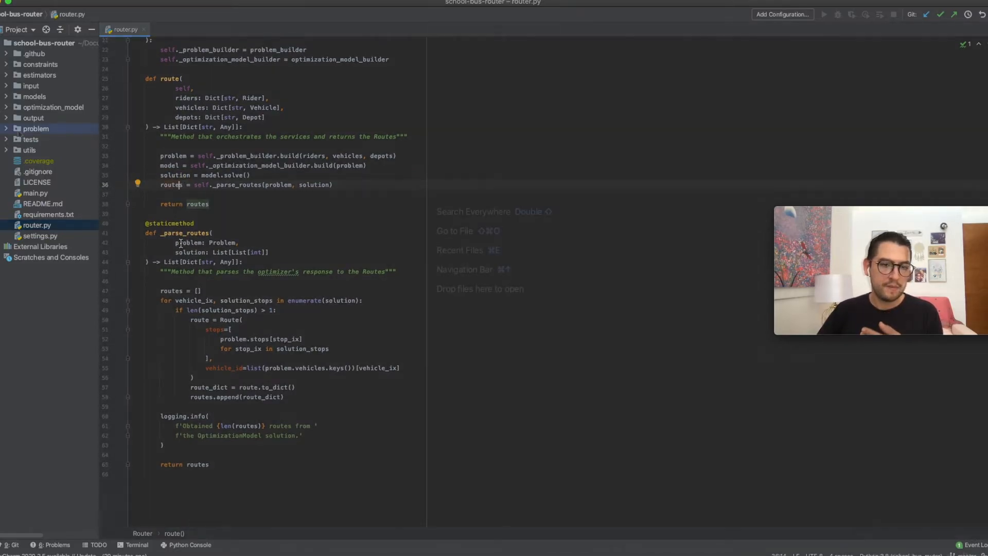
Open problem_builder.py from the problem package and highlight its estimator and starts variables.
{"action": "left_click", "coordinate": [35, 128]}
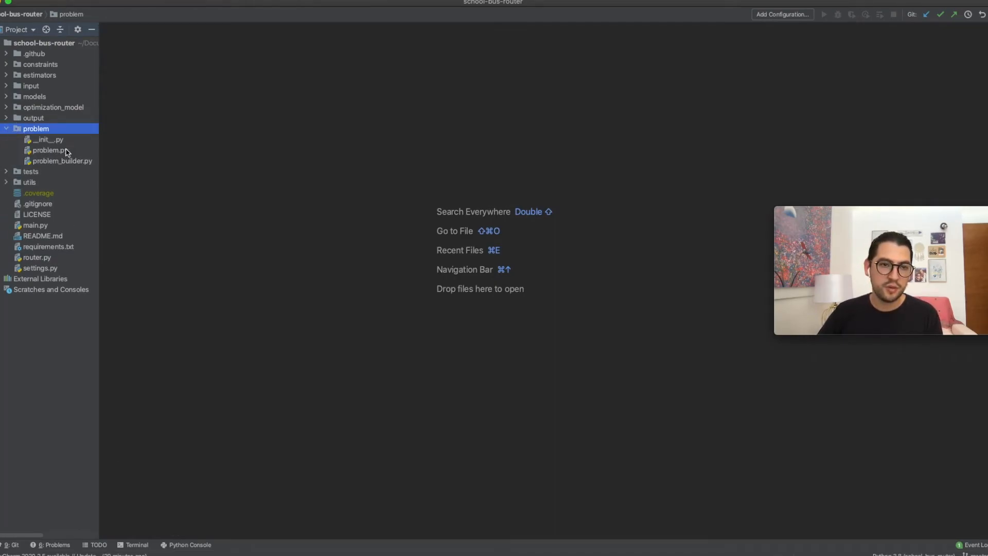
{"action": "double_click", "coordinate": [47, 149]}
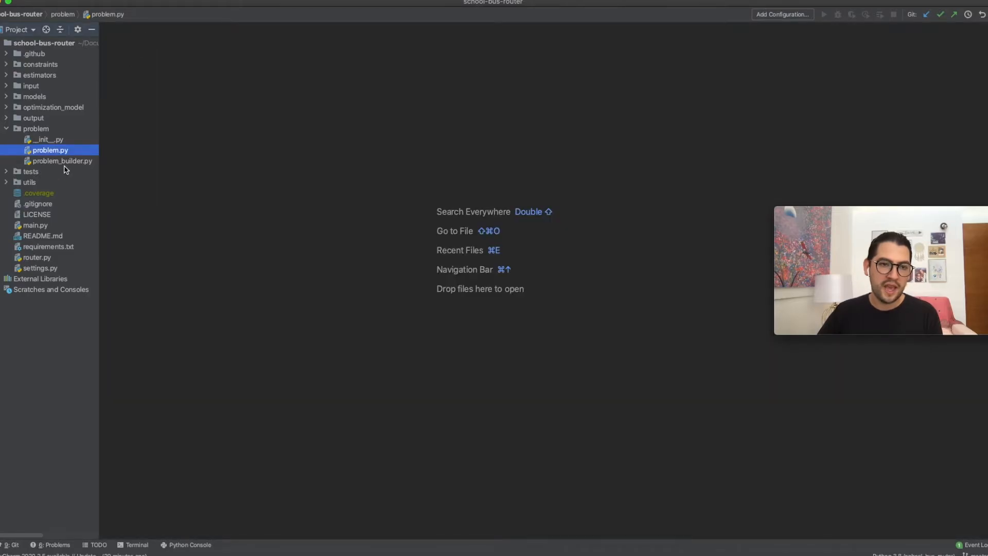
{"action": "double_click", "coordinate": [63, 161]}
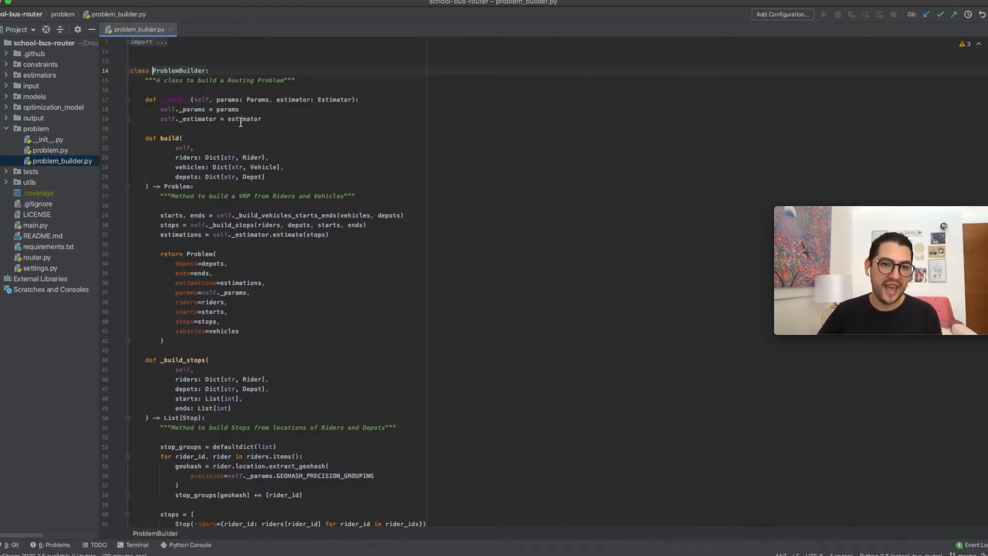
{"action": "double_click", "coordinate": [245, 119]}
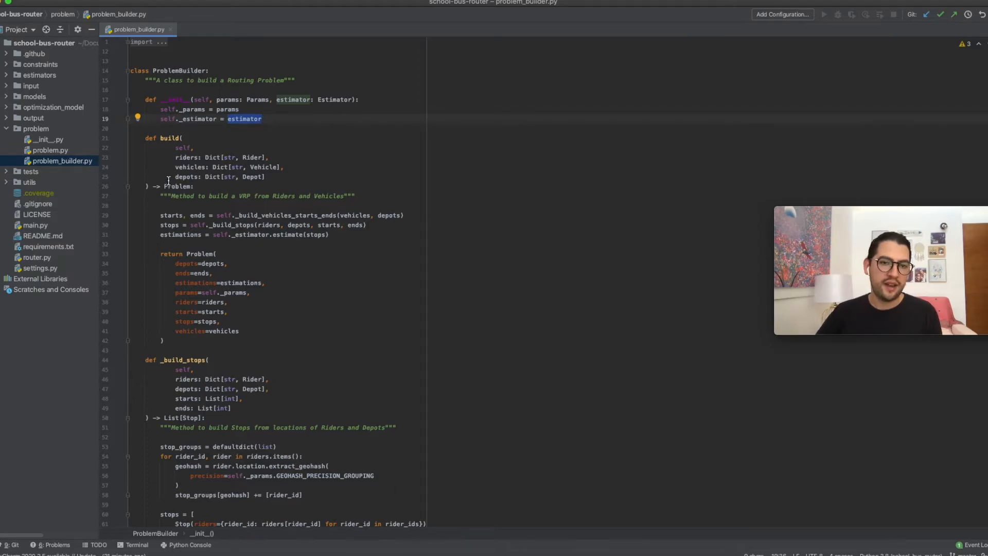
{"action": "double_click", "coordinate": [170, 215]}
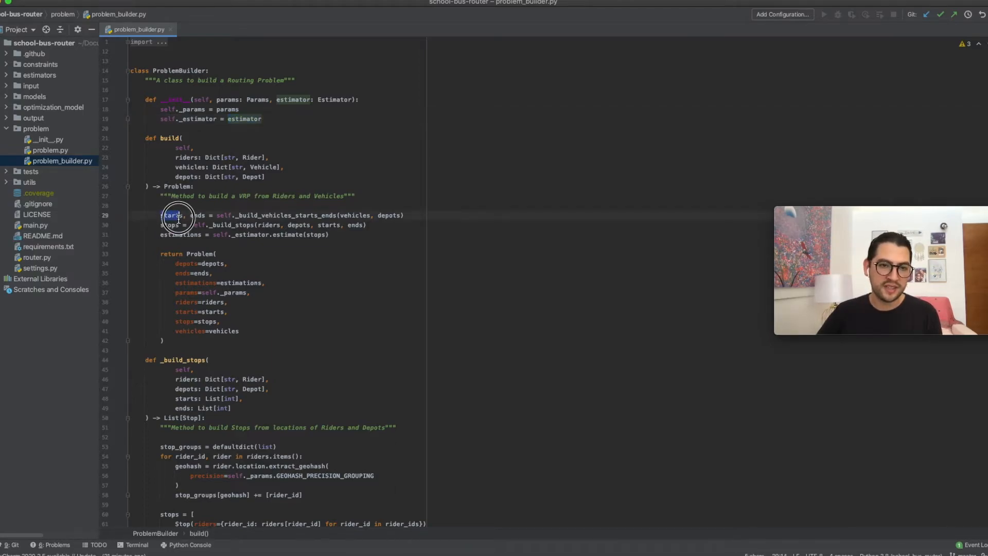
{"action": "left_click_drag", "start_coordinate": [174, 215], "coordinate": [396, 215]}
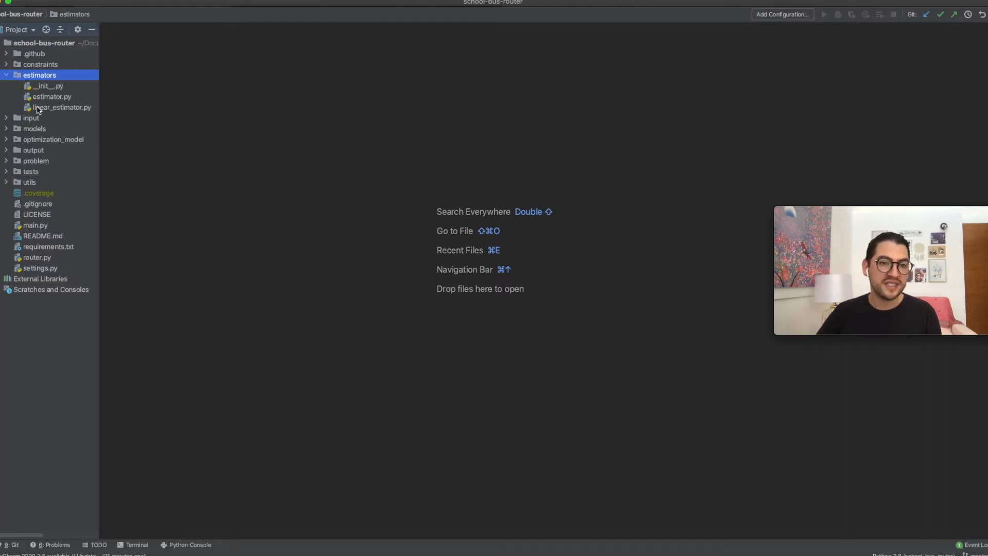
Open linear_estimator.py and highlight its haversine call and surrounding code.
{"action": "double_click", "coordinate": [62, 107]}
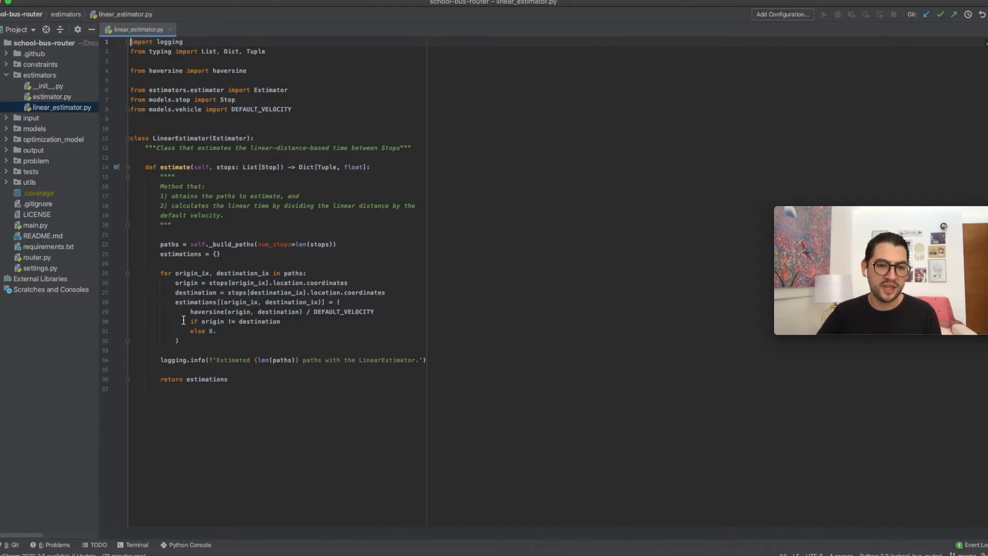
{"action": "double_click", "coordinate": [208, 311]}
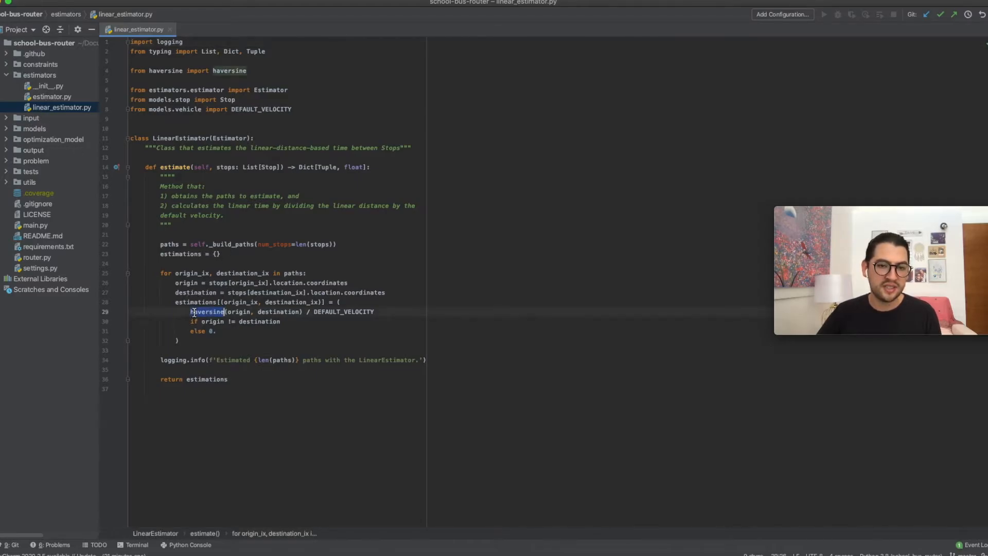
{"action": "double_click", "coordinate": [343, 312]}
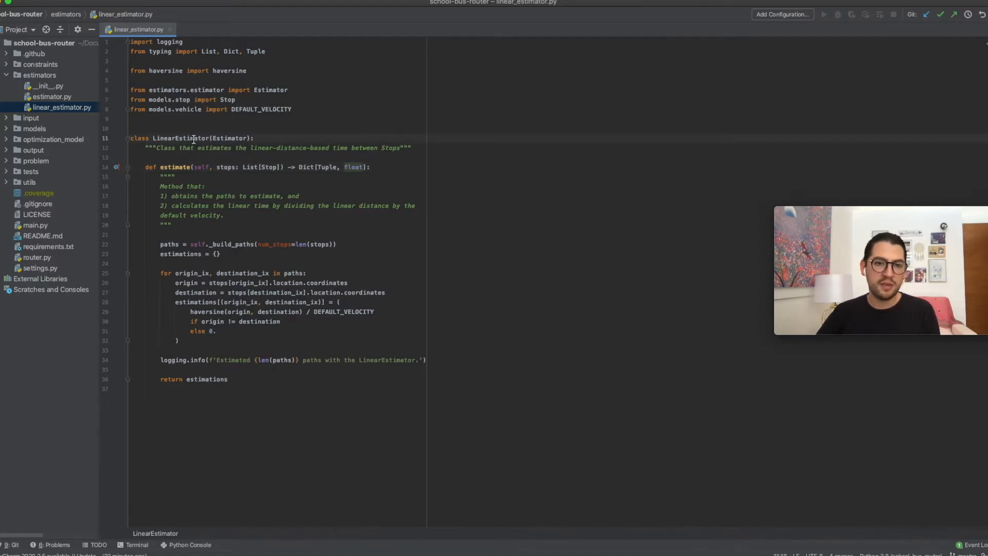
{"action": "mouse_move", "coordinate": [234, 137]}
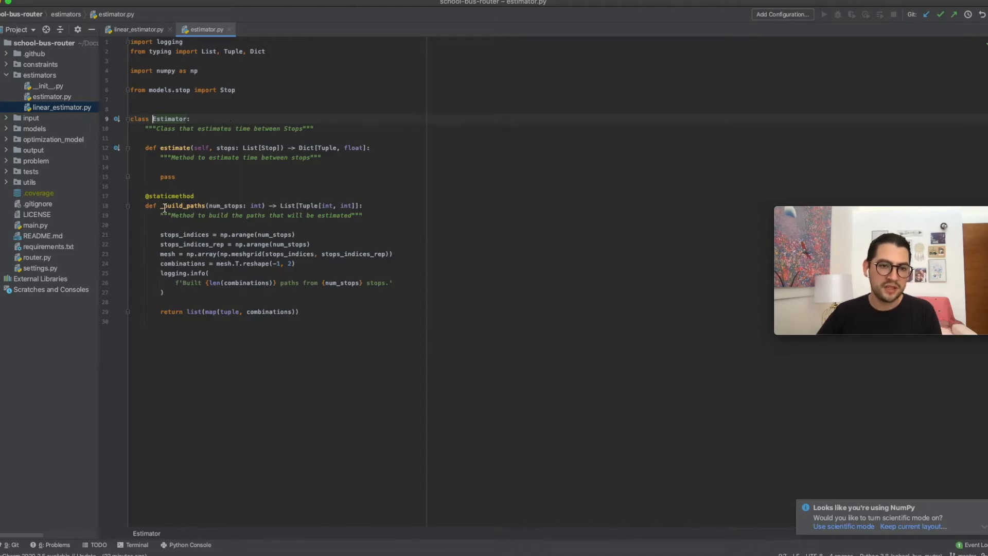
{"action": "left_click_drag", "start_coordinate": [162, 206], "coordinate": [304, 307]}
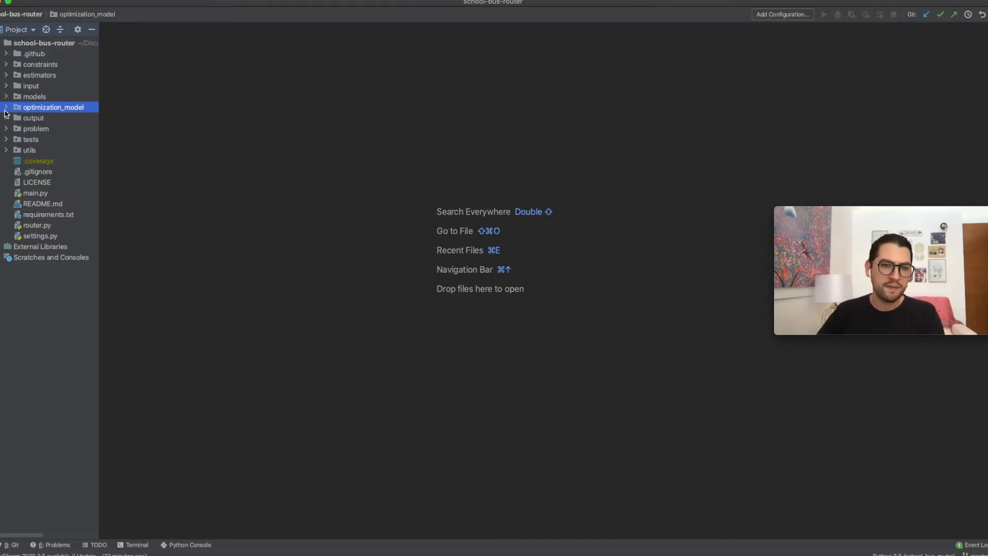
Open optimization_model.py, inspect processed_solution and the ortools import, then open optimization_model_builder.py.
{"action": "left_click", "coordinate": [7, 107]}
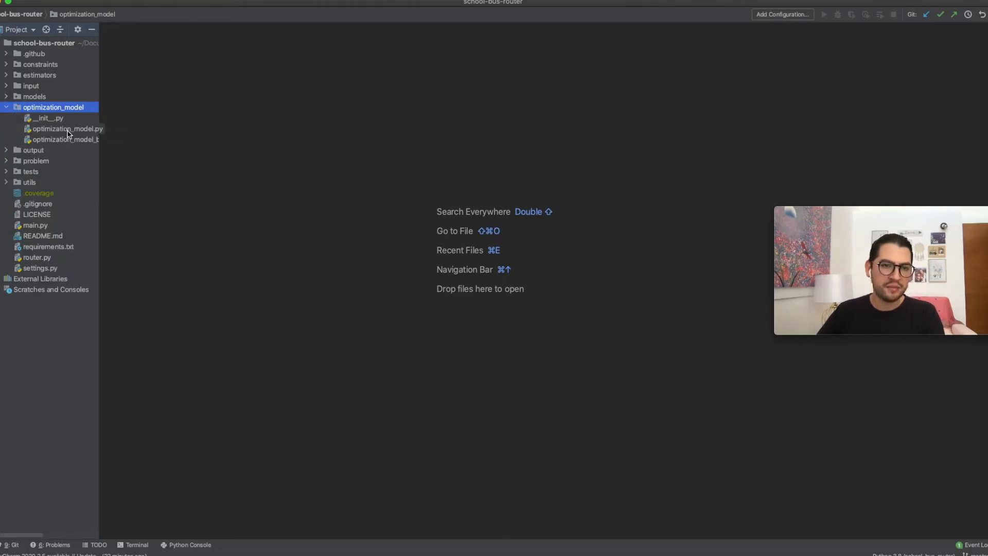
{"action": "double_click", "coordinate": [66, 128]}
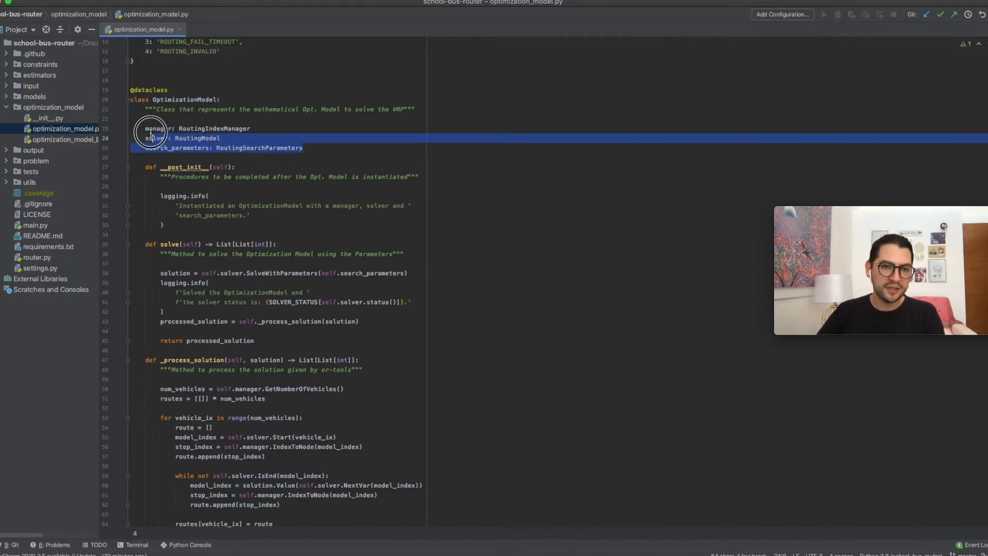
{"action": "scroll", "scroll_direction": "down", "scroll_amount": 3}
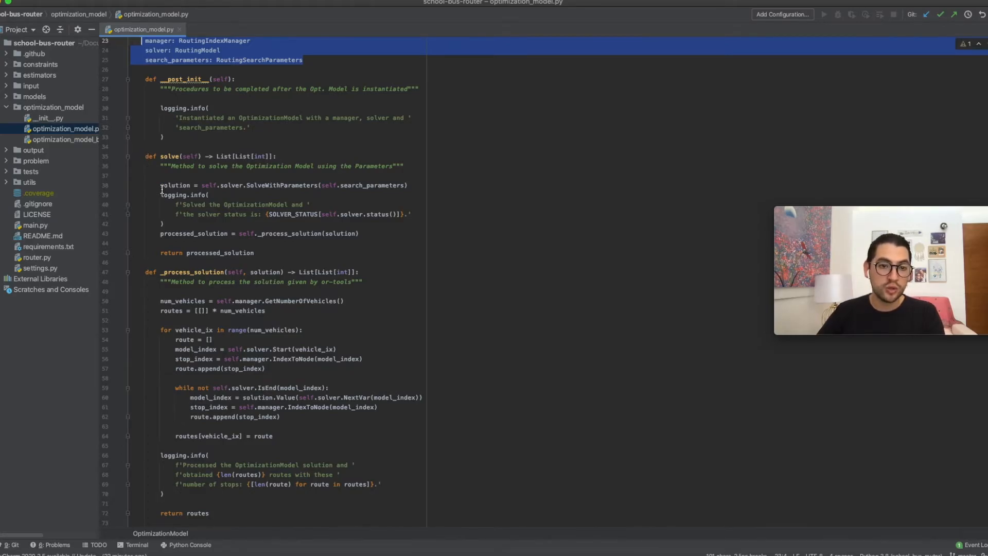
{"action": "double_click", "coordinate": [193, 234]}
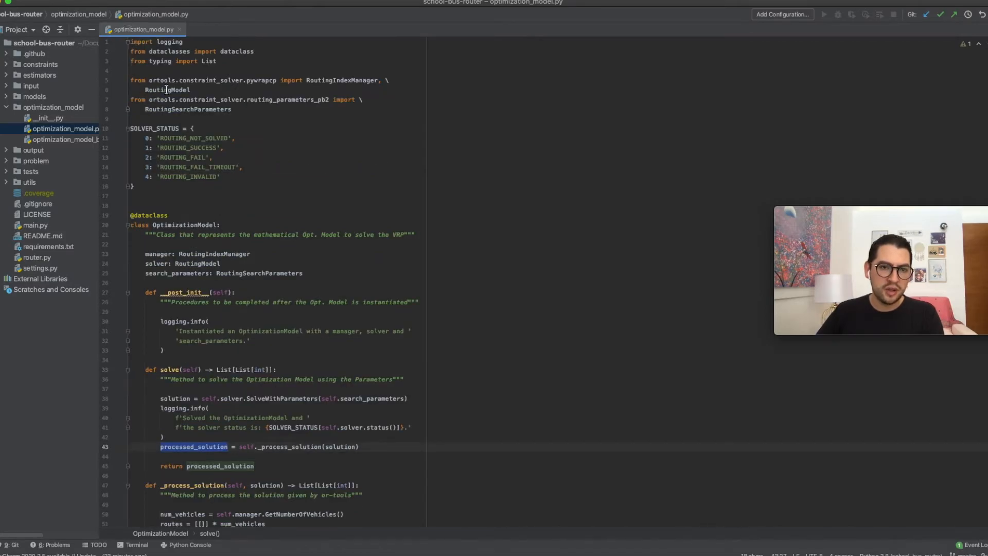
{"action": "double_click", "coordinate": [162, 80]}
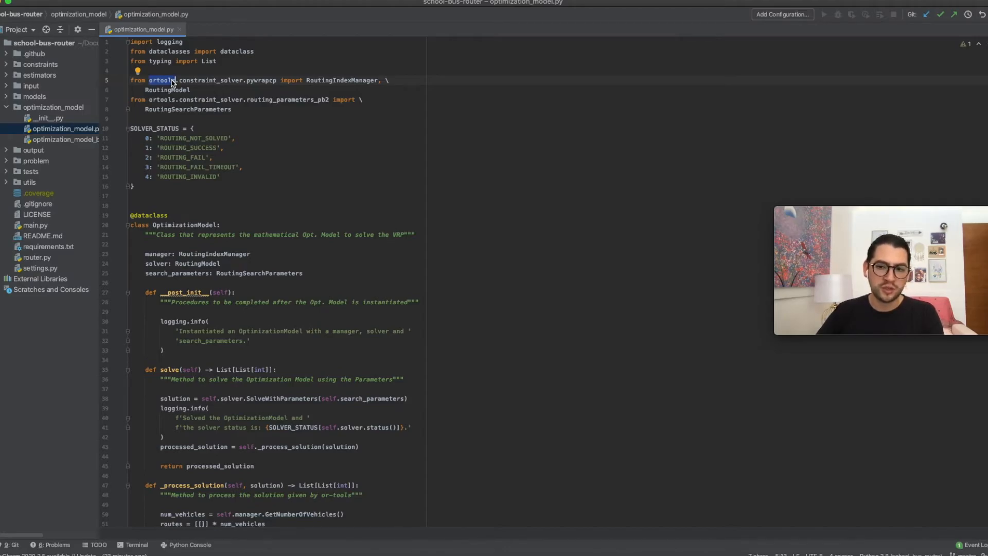
{"action": "mouse_move", "coordinate": [118, 83]}
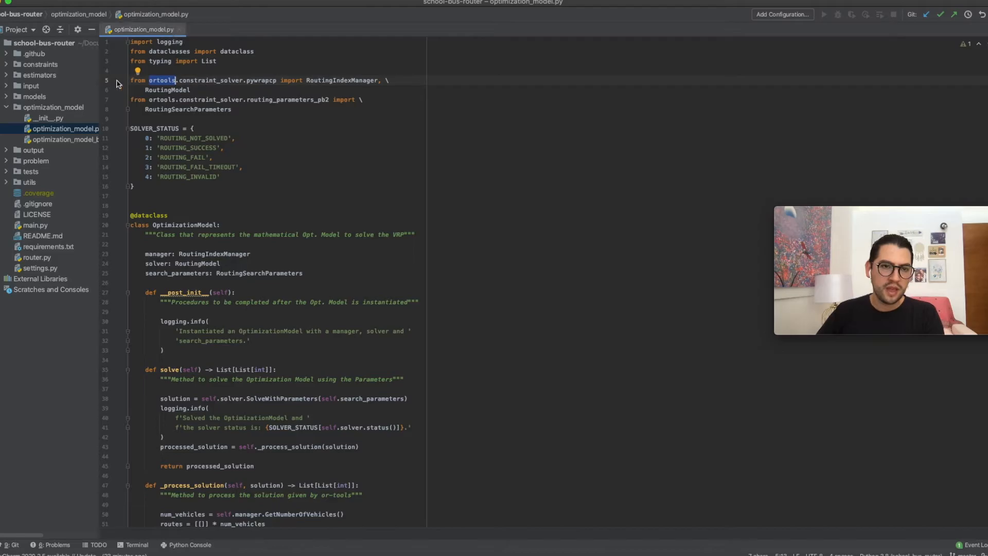
{"action": "left_click", "coordinate": [54, 140]}
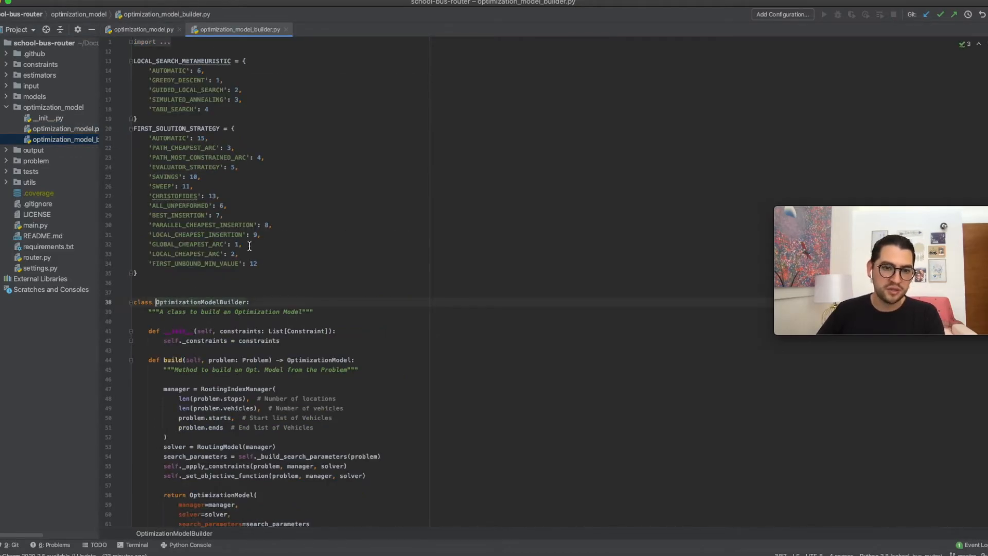
Review the builder's build method, highlighting _constraints usage and the RoutingIndexManager construction block.
{"action": "scroll", "scroll_direction": "down", "scroll_amount": 3}
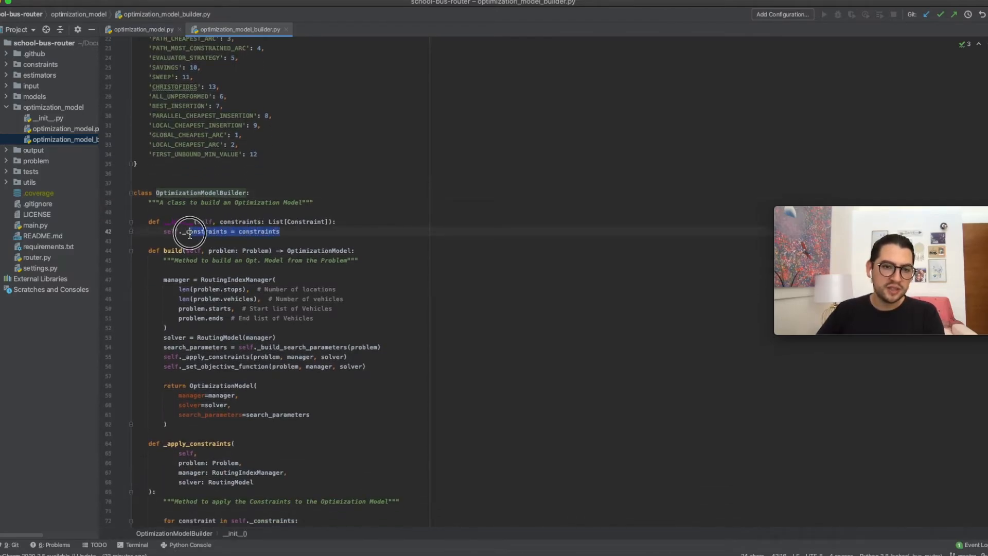
{"action": "left_click", "coordinate": [190, 232]}
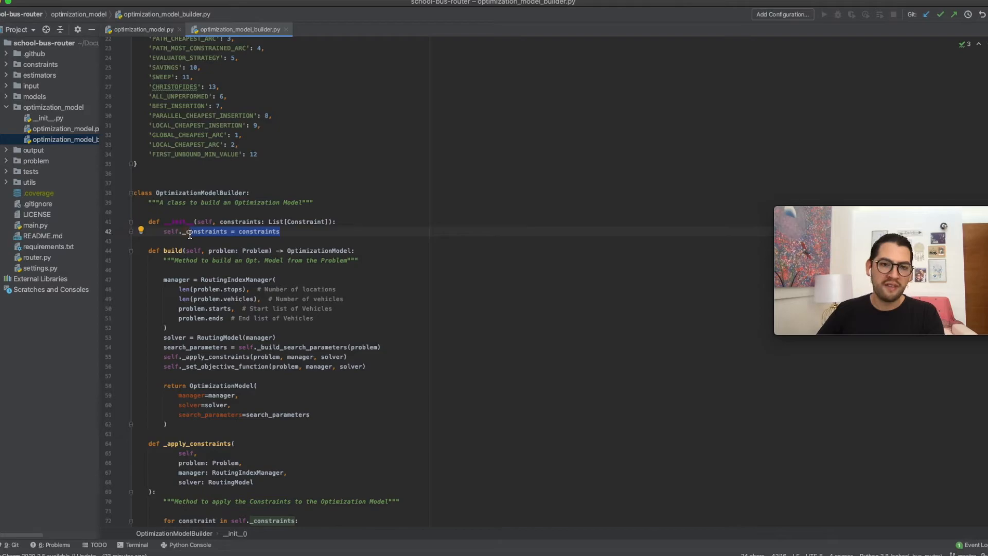
{"action": "scroll", "scroll_direction": "down", "scroll_amount": 3}
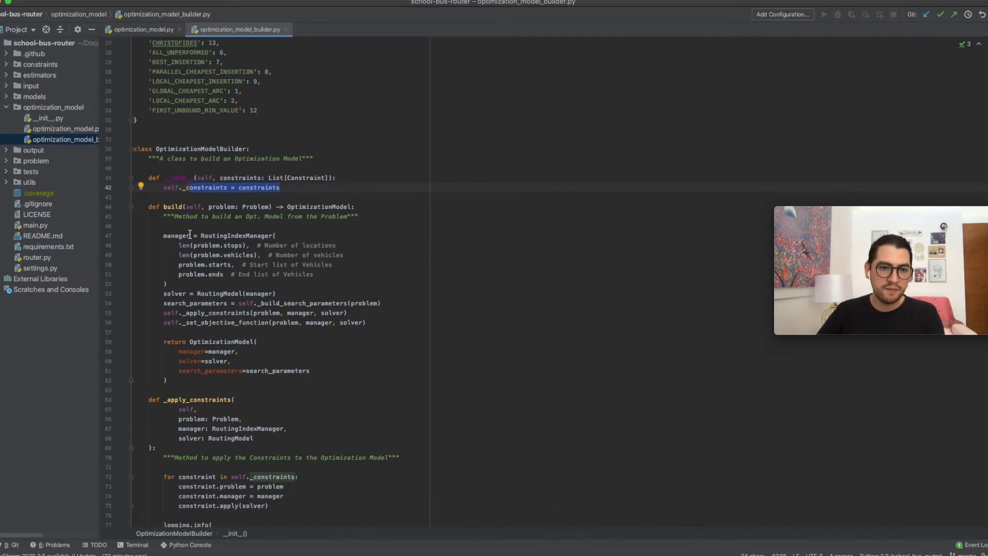
{"action": "scroll", "scroll_direction": "down", "scroll_amount": 3}
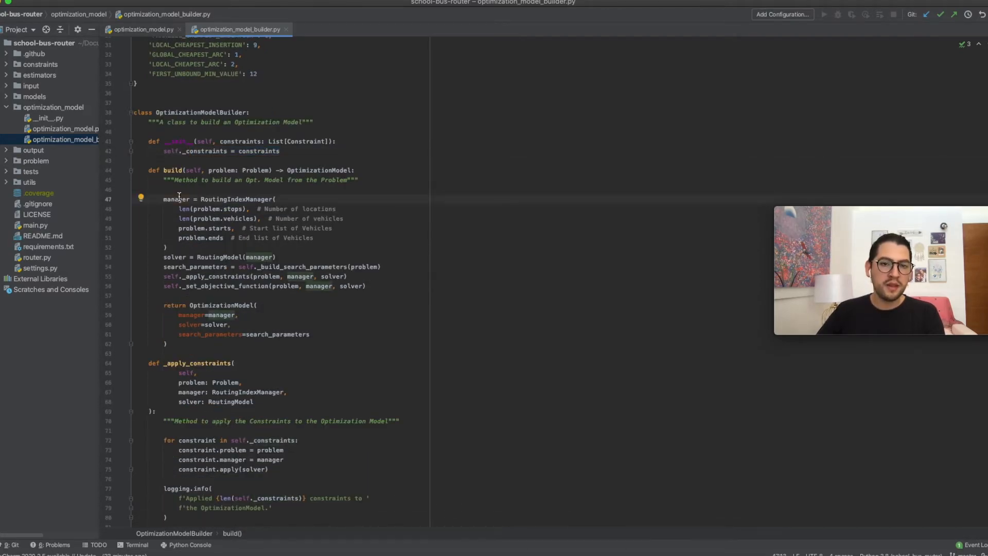
{"action": "left_click_drag", "start_coordinate": [179, 198], "coordinate": [183, 243]}
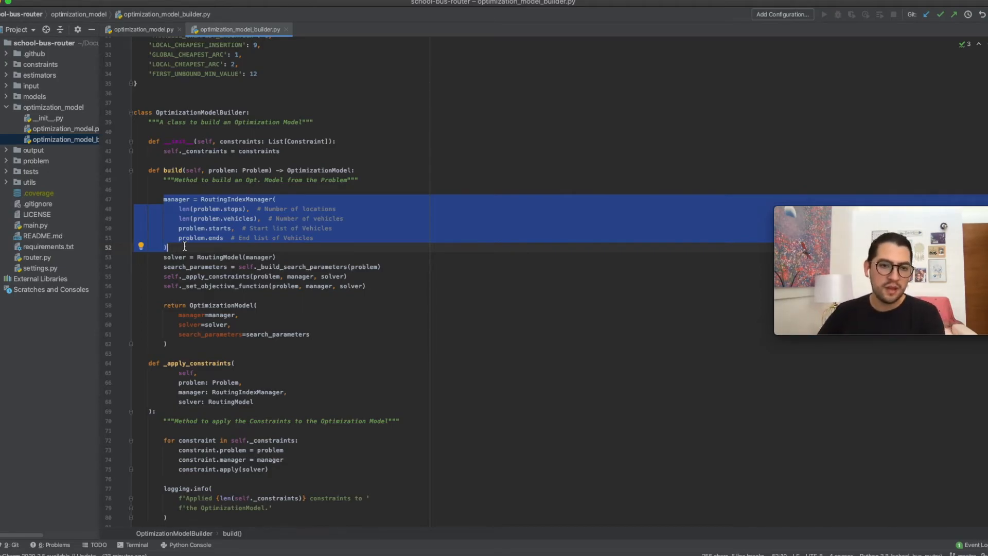
{"action": "left_click", "coordinate": [179, 256]}
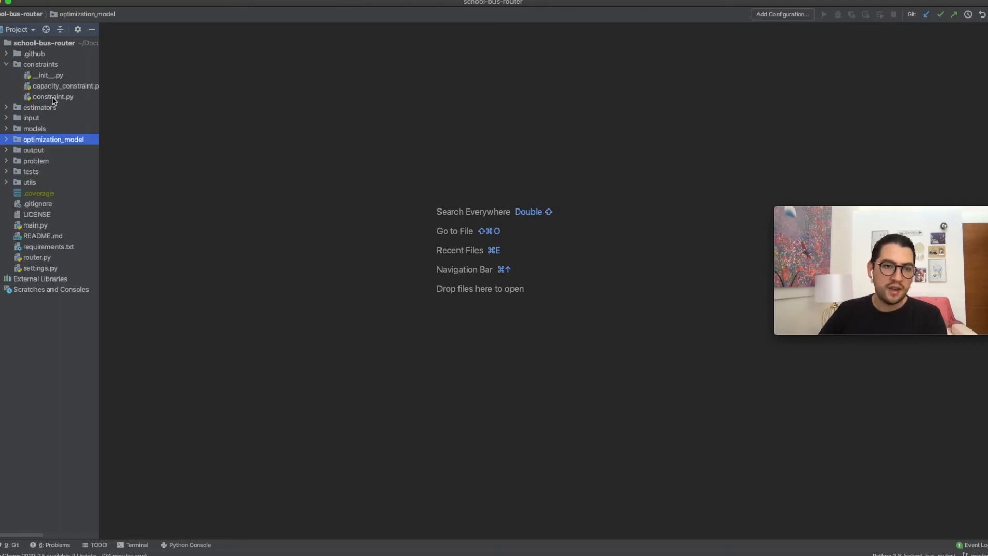
Open capacity_constraint.py and inspect the stop demand attribute that limits riders per vehicle.
{"action": "double_click", "coordinate": [62, 86]}
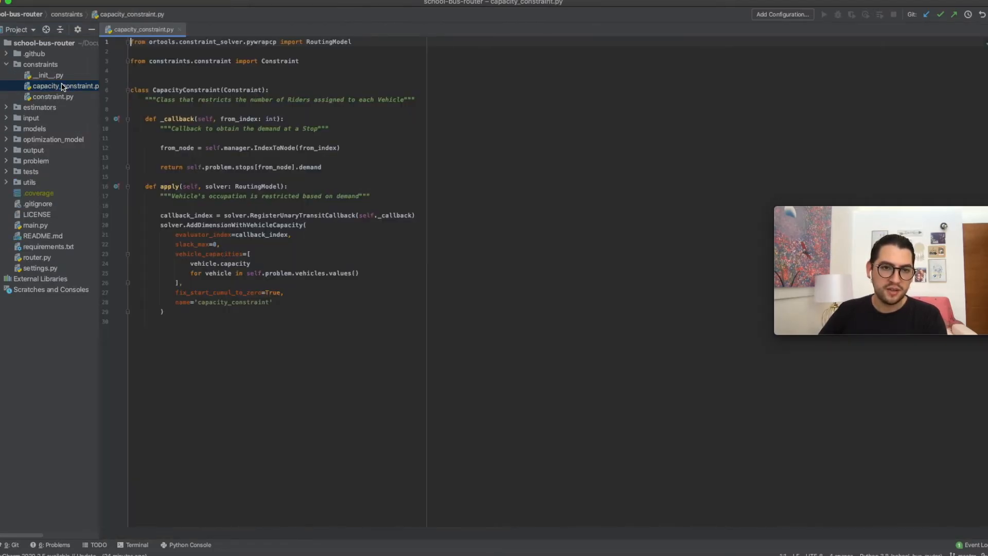
{"action": "mouse_move", "coordinate": [215, 133]}
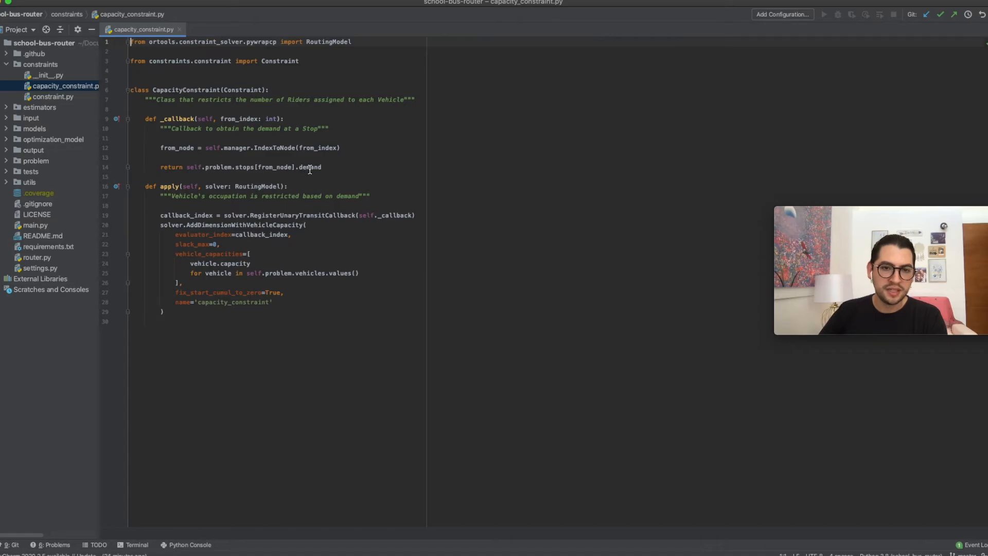
{"action": "double_click", "coordinate": [310, 167]}
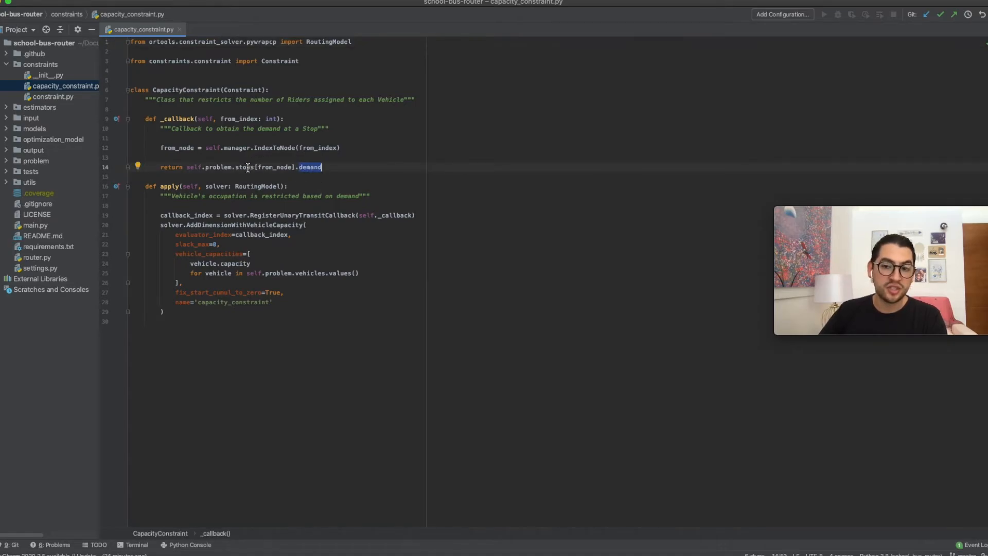
{"action": "double_click", "coordinate": [244, 167]}
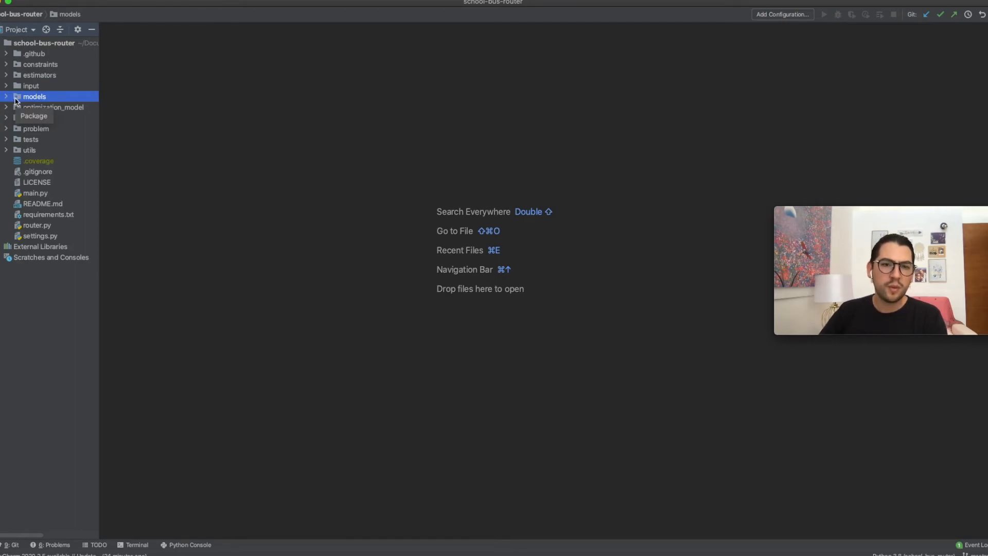
Expand the models package to browse rider, stop and vehicle files, then collapse it.
{"action": "left_click", "coordinate": [7, 97]}
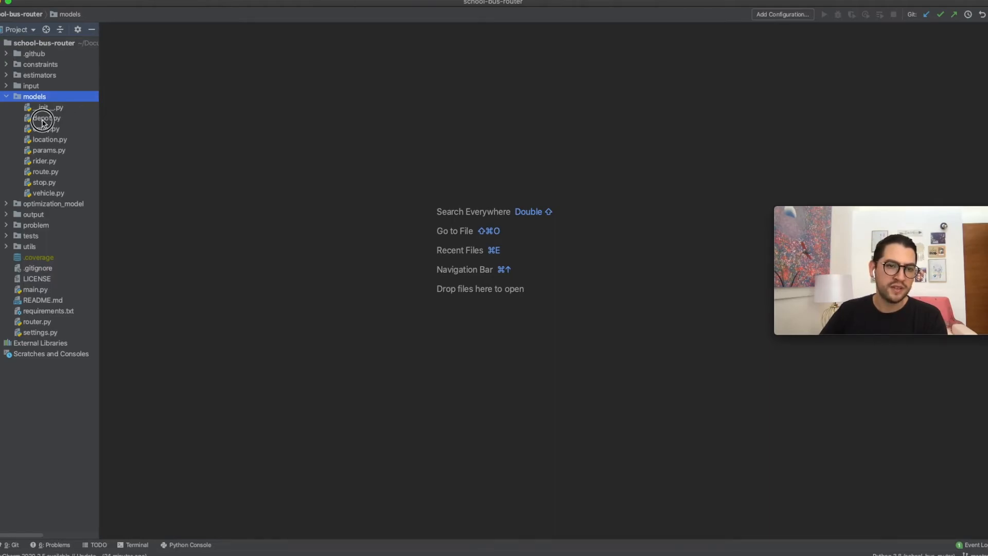
{"action": "left_click", "coordinate": [46, 139]}
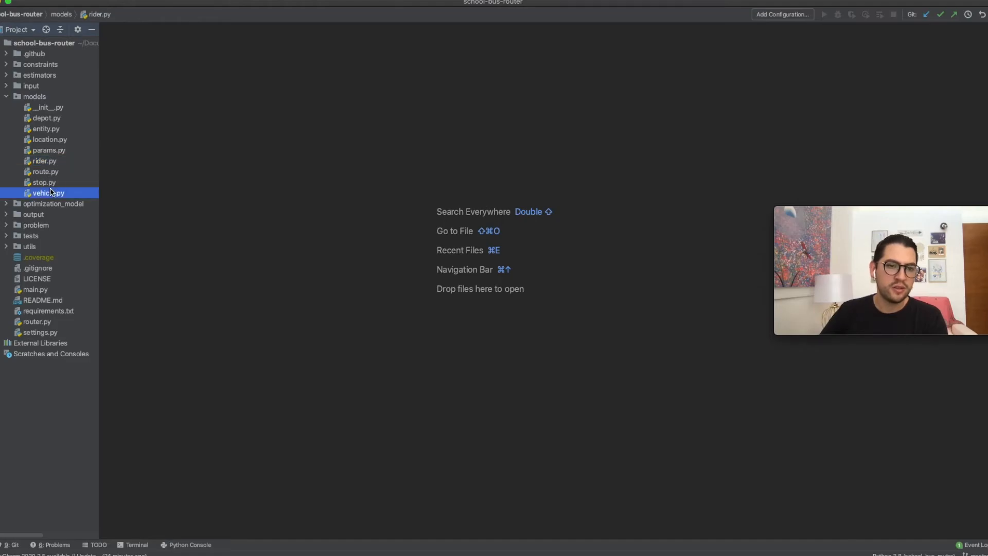
{"action": "left_click", "coordinate": [6, 96]}
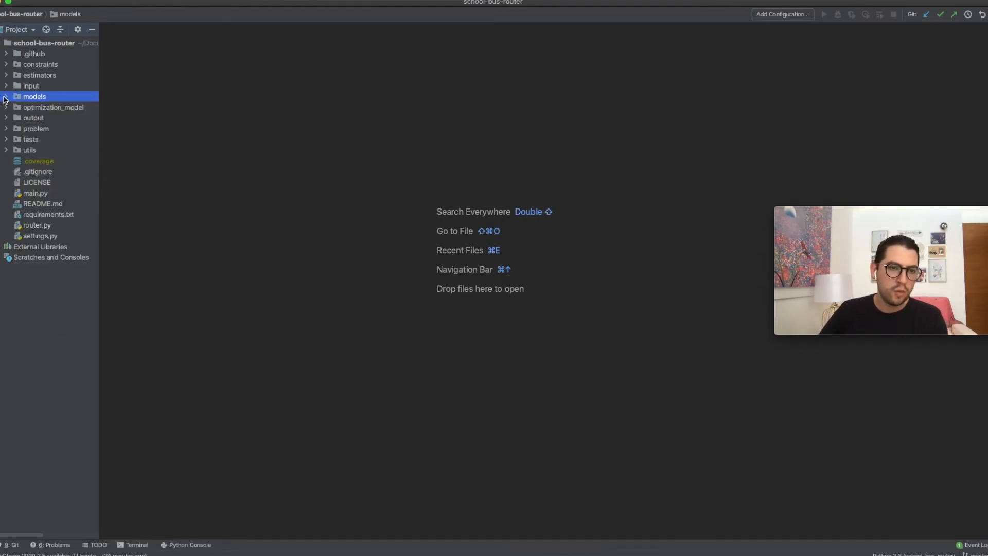
{"action": "left_click", "coordinate": [31, 138]}
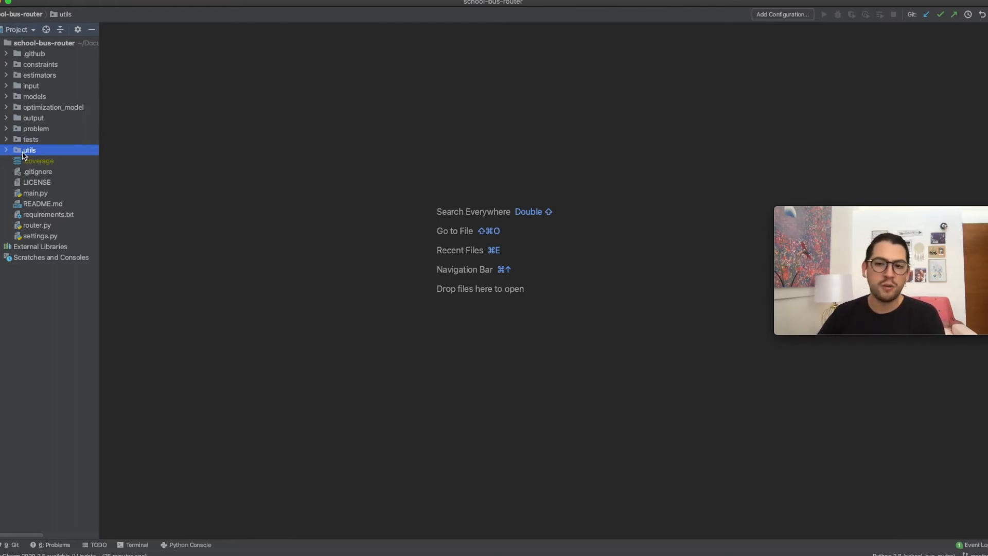
{"action": "mouse_move", "coordinate": [8, 190]}
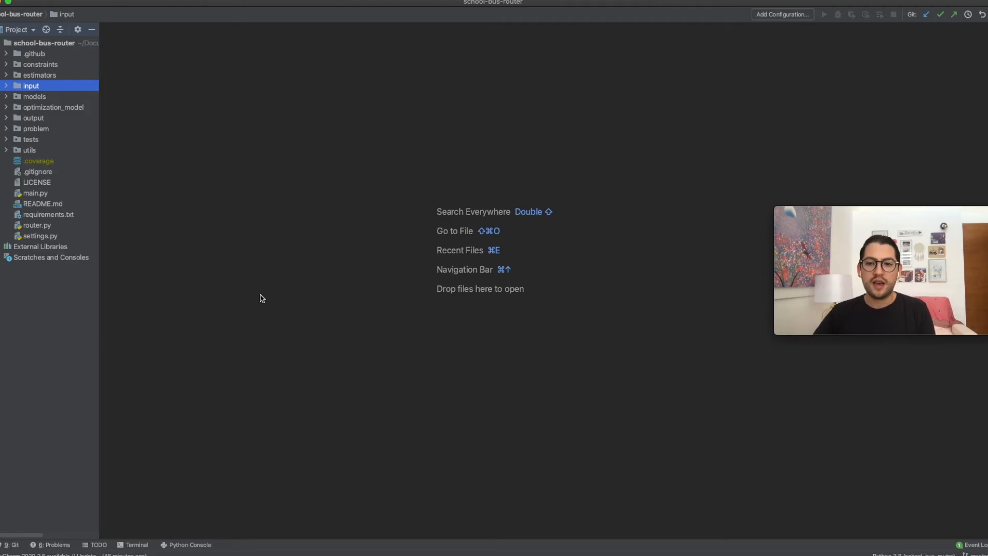
{"action": "left_click", "coordinate": [7, 85]}
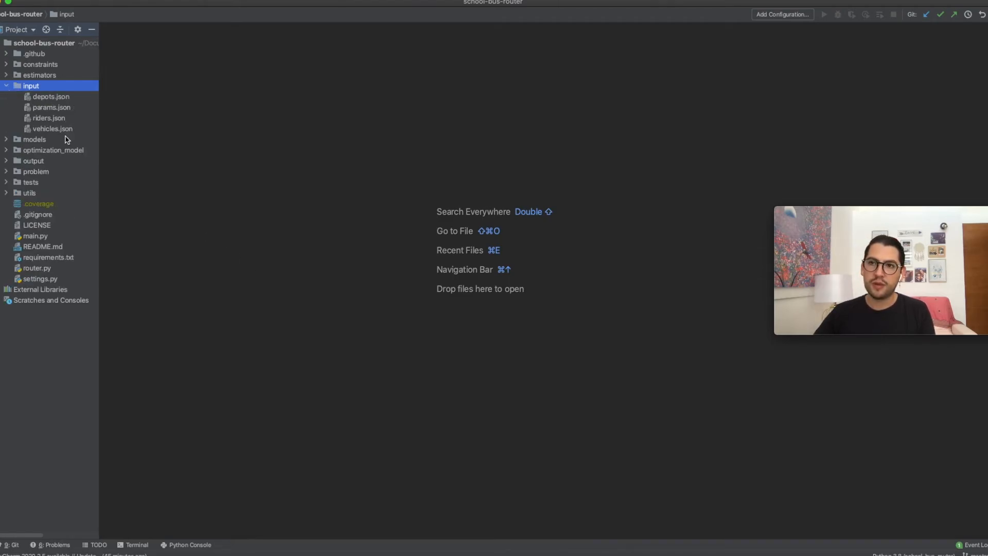
Open vehicles.json and change thomas_the_bus_engine's end value from parking_lot to school.
{"action": "double_click", "coordinate": [53, 129]}
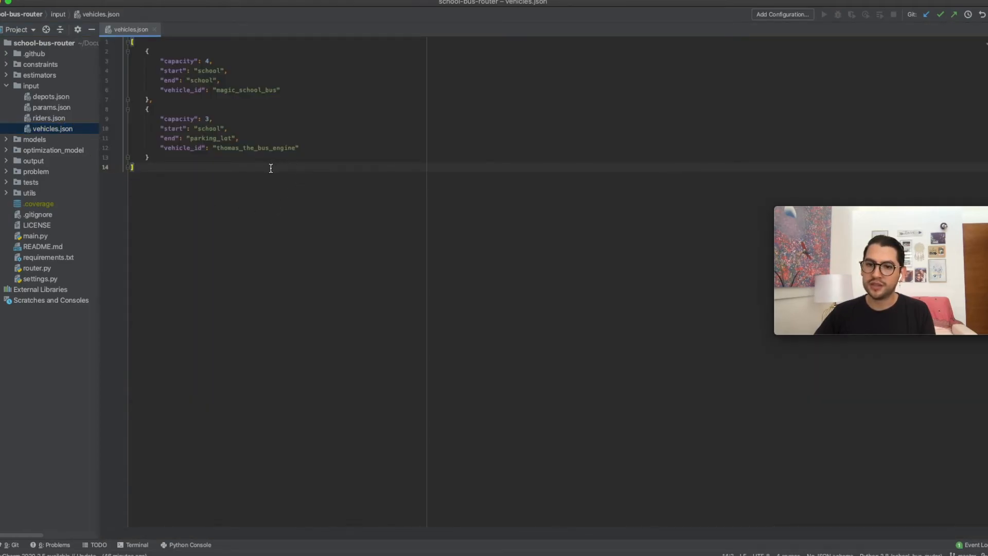
{"action": "double_click", "coordinate": [211, 138]}
{"action": "type", "text": "schoo"}
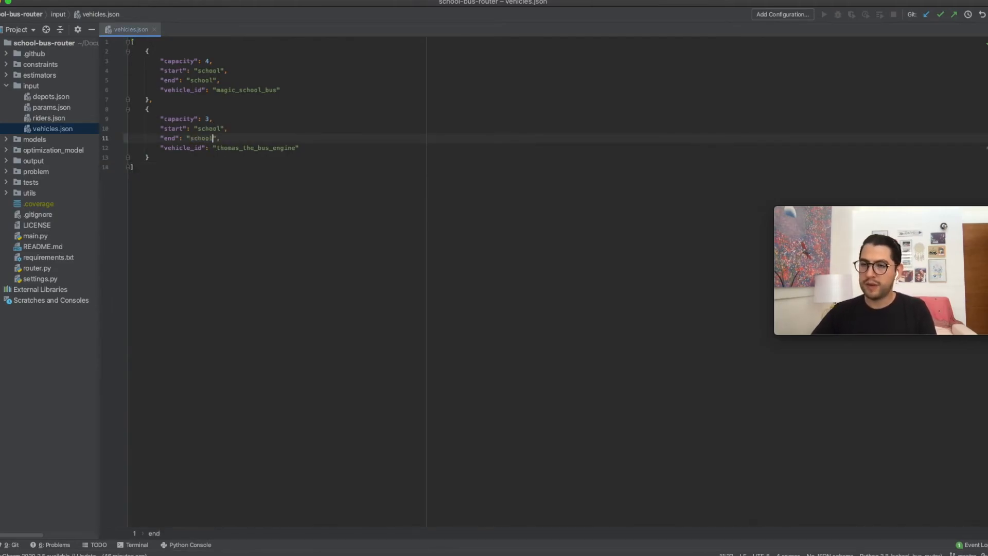
{"action": "left_click", "coordinate": [123, 545]}
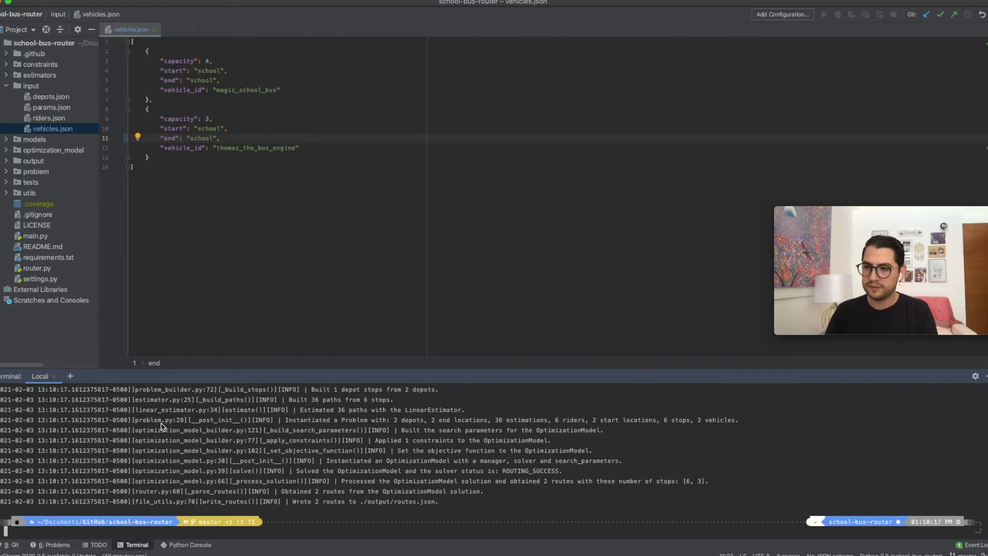
{"action": "mouse_move", "coordinate": [295, 509]}
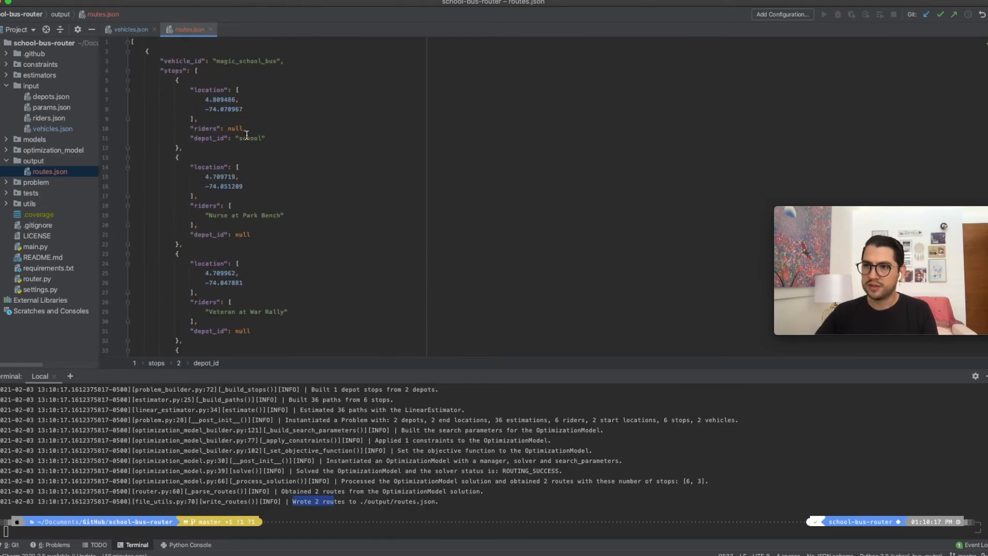
Read through both buses' routes in the old routes.json, then close that tab.
{"action": "scroll", "scroll_direction": "down", "scroll_amount": 3}
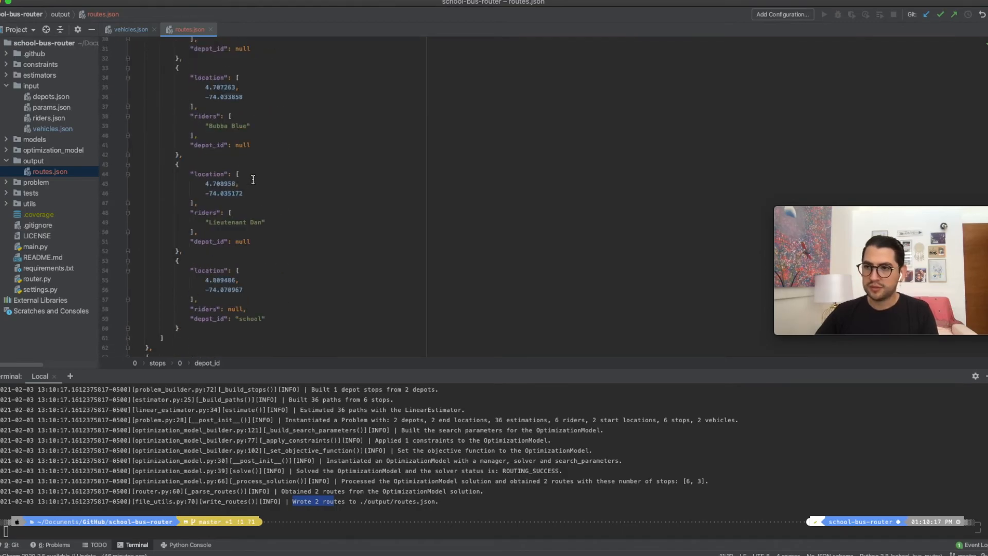
{"action": "scroll", "scroll_direction": "down", "scroll_amount": 3}
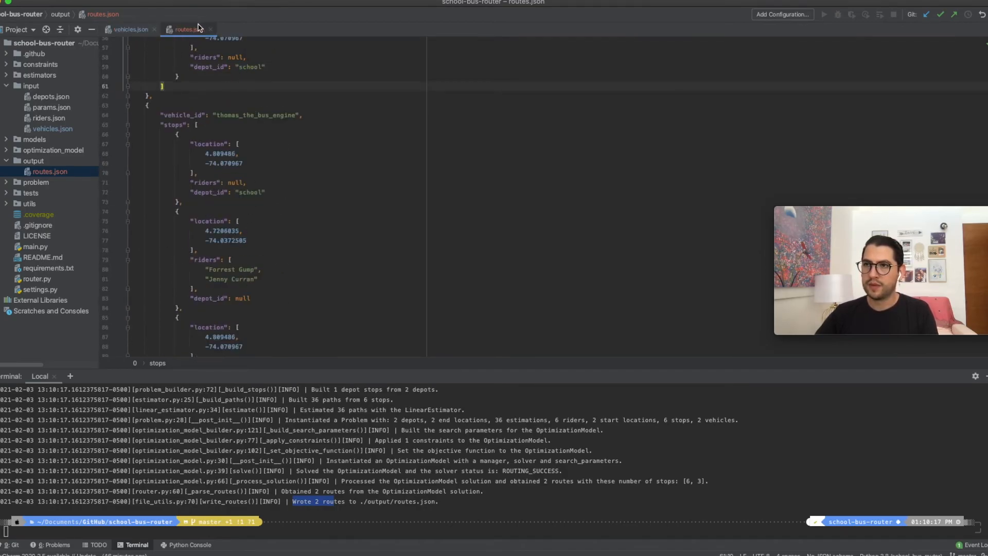
{"action": "left_click", "coordinate": [128, 29]}
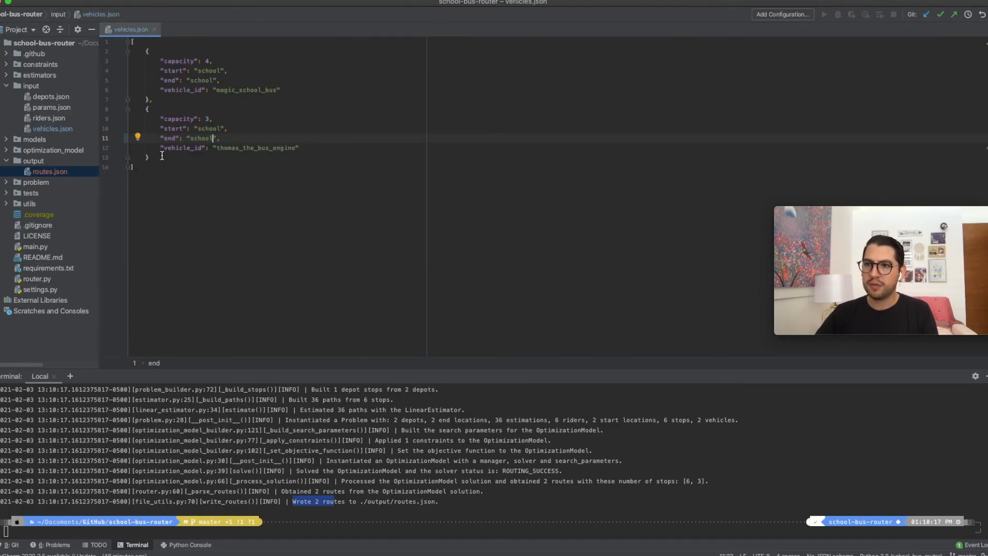
Duplicate the second vehicle as funny_bus ending at parking_lot and rerun the router.
{"action": "left_click_drag", "start_coordinate": [146, 105], "coordinate": [149, 156]}
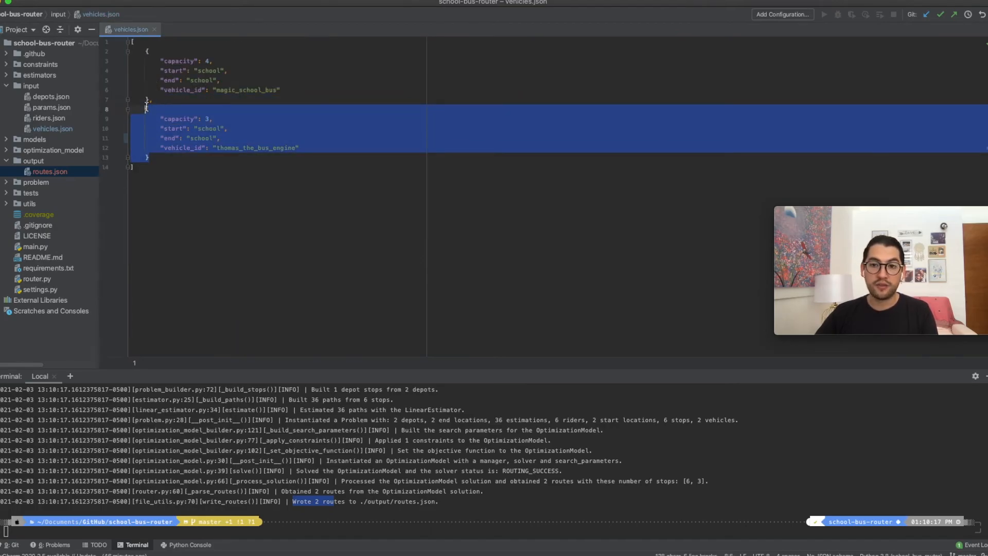
{"action": "left_click", "coordinate": [155, 159]}
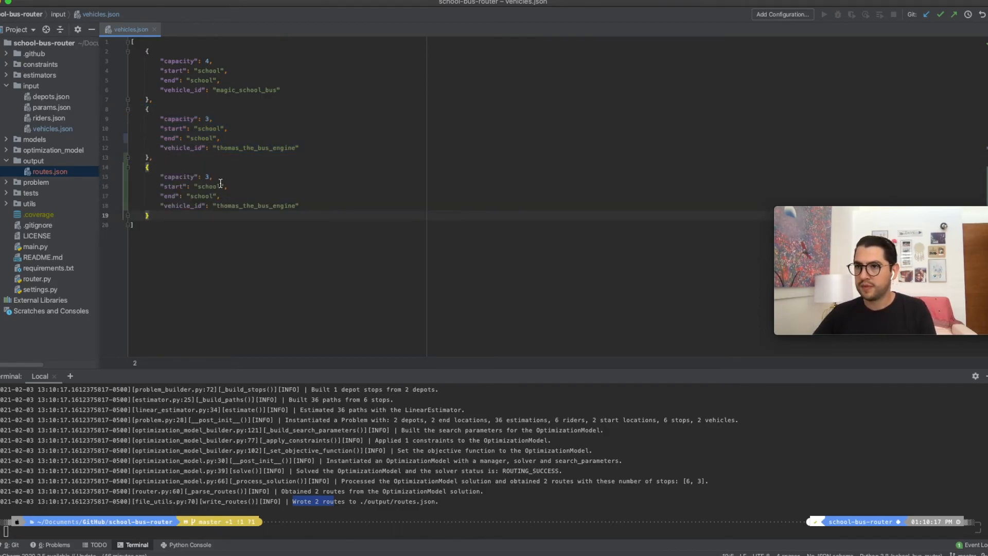
{"action": "double_click", "coordinate": [255, 205]}
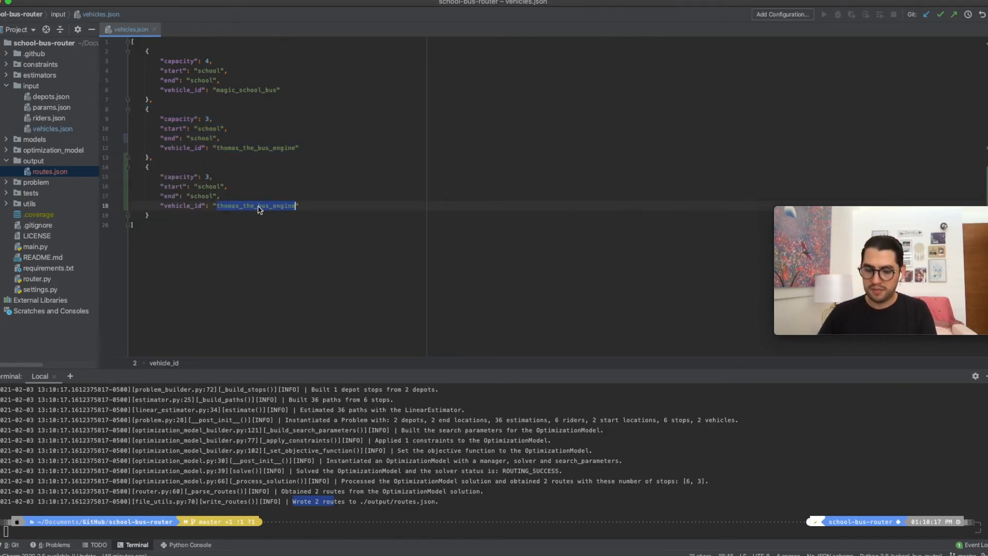
{"action": "type", "text": "funny_bus"}
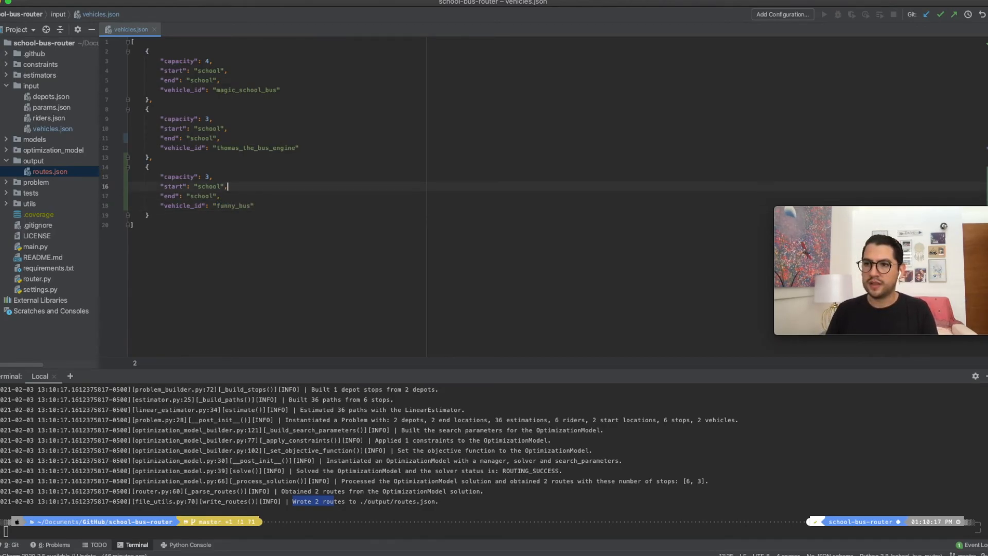
{"action": "double_click", "coordinate": [201, 196]}
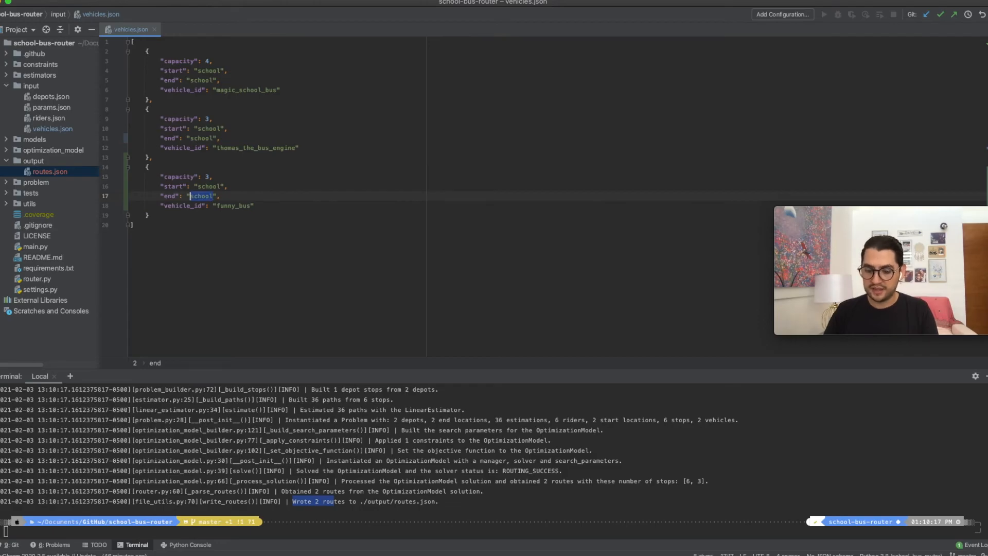
{"action": "type", "text": "parking_lot"}
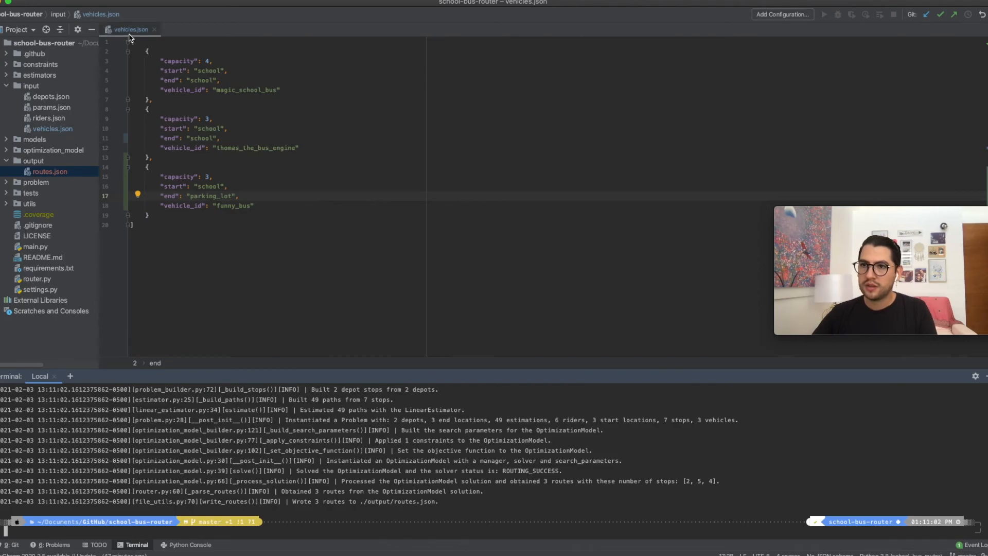
{"action": "left_click", "coordinate": [48, 171]}
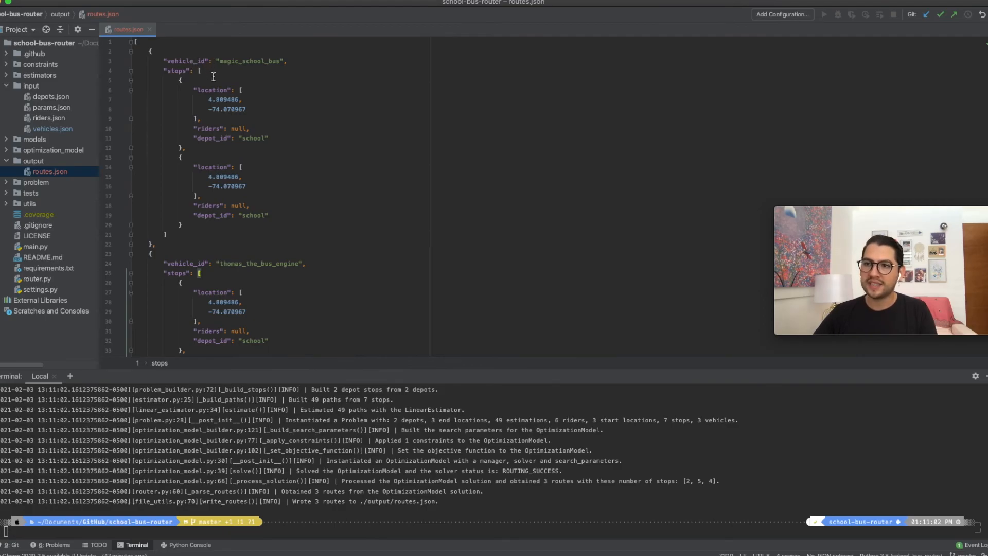
{"action": "mouse_move", "coordinate": [218, 192]}
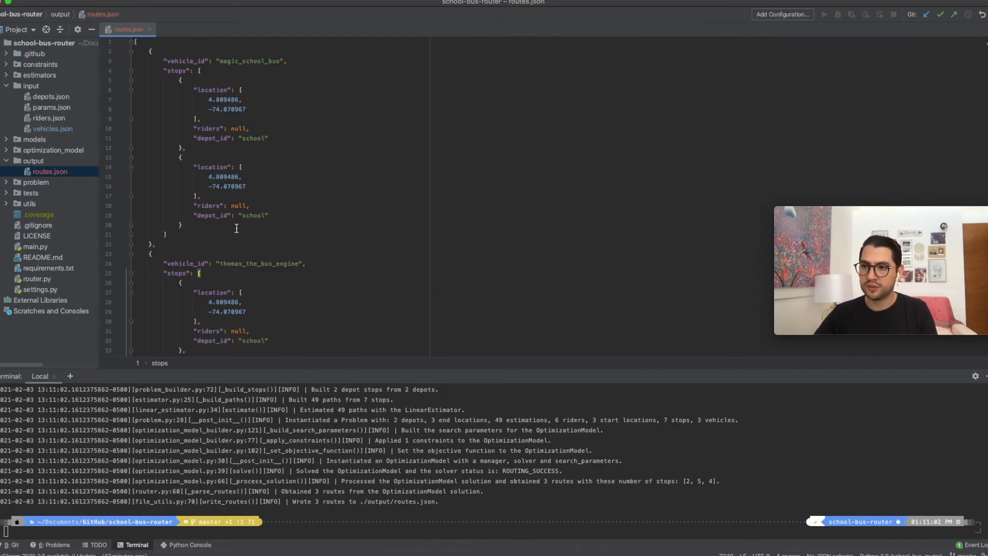
Read all three regenerated routes, confirming funny_bus finishes at parking_lot.
{"action": "scroll", "scroll_direction": "down", "scroll_amount": 3}
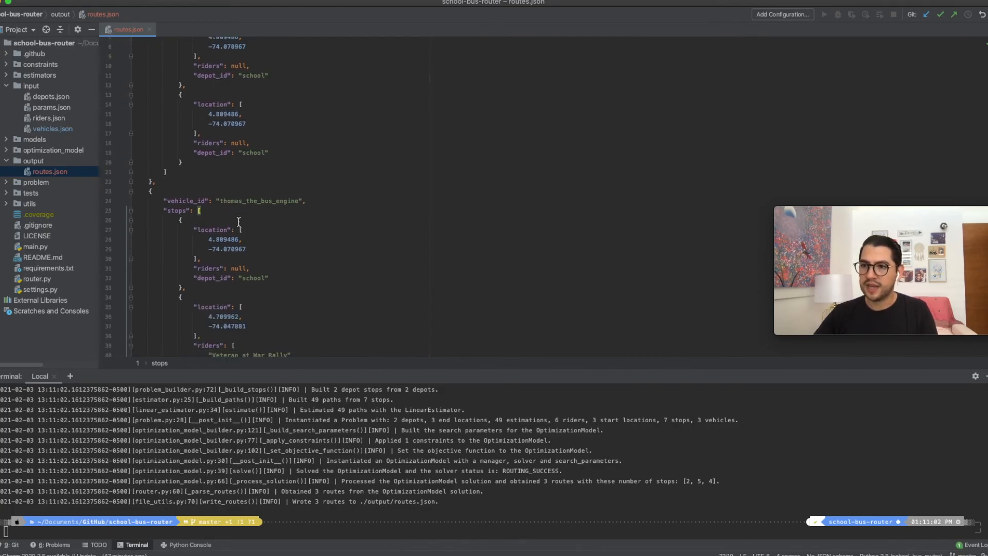
{"action": "scroll", "scroll_direction": "down", "scroll_amount": 3}
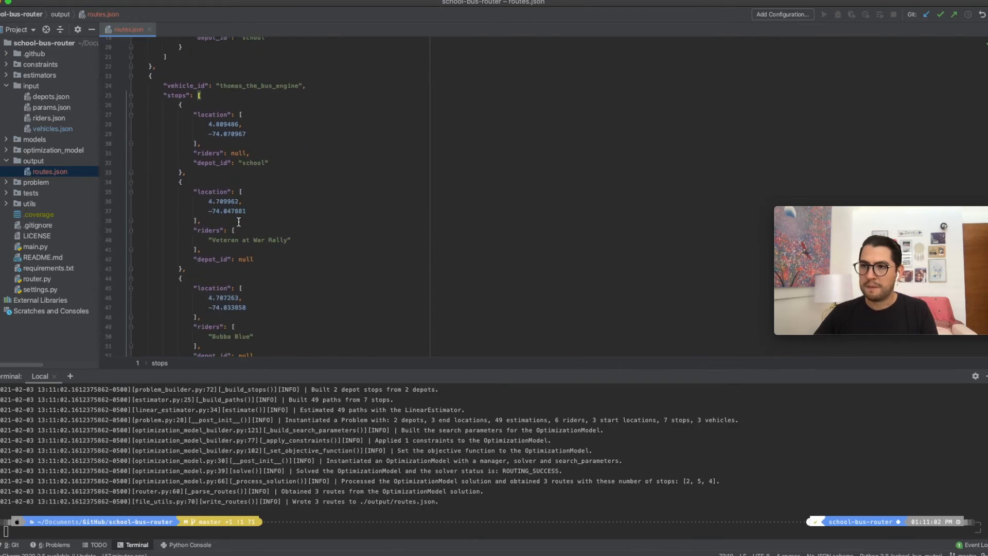
{"action": "scroll", "scroll_direction": "down", "scroll_amount": 3}
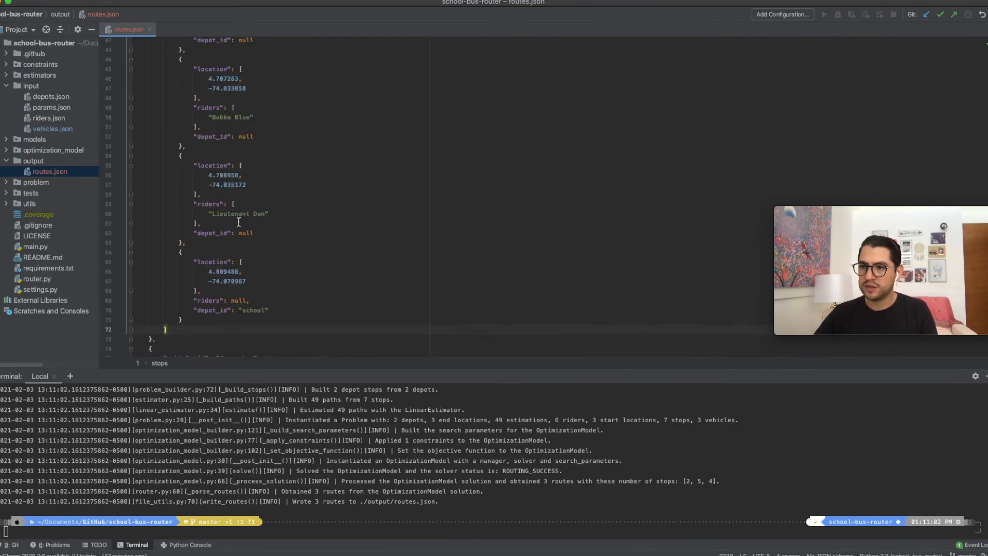
{"action": "scroll", "scroll_direction": "down", "scroll_amount": 3}
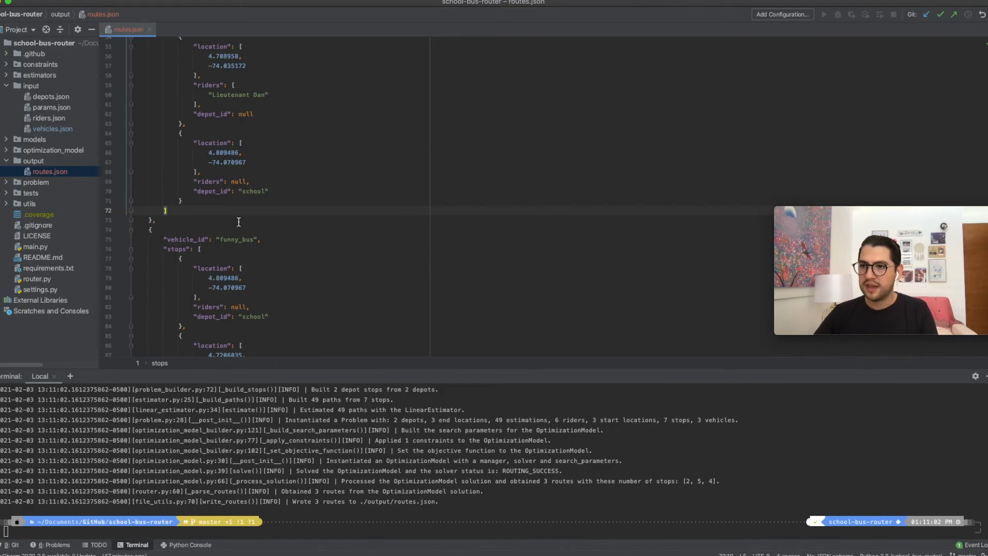
{"action": "scroll", "scroll_direction": "down", "scroll_amount": 3}
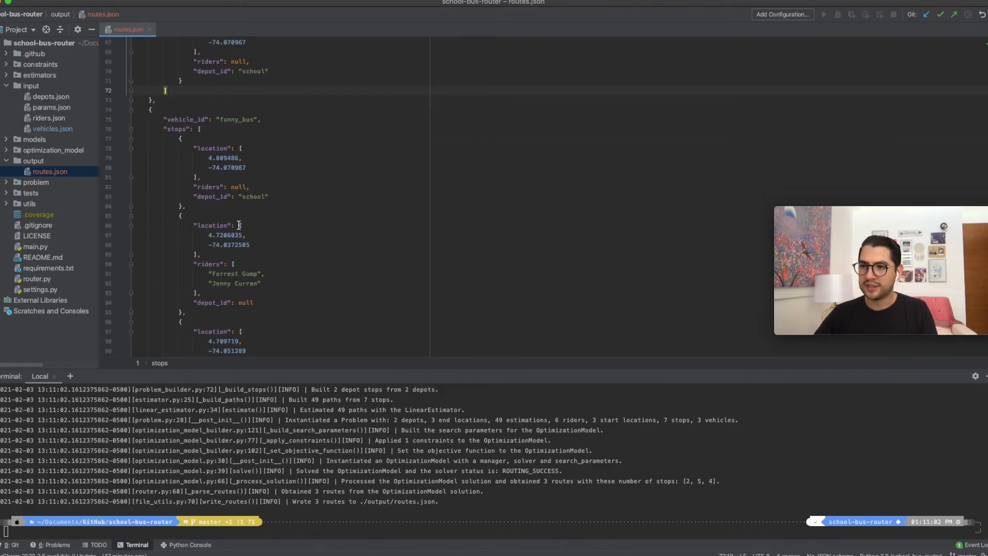
{"action": "scroll", "scroll_direction": "down", "scroll_amount": 3}
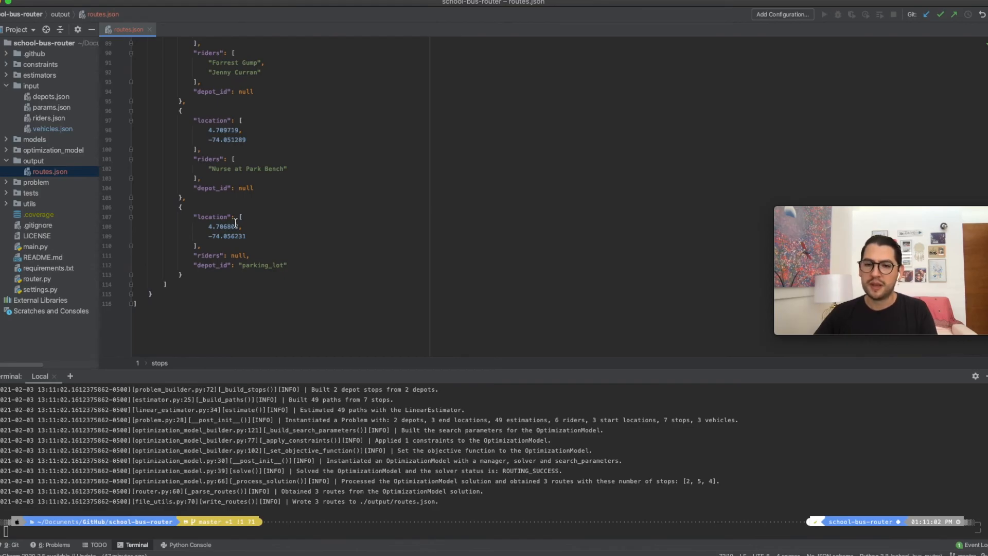
{"action": "left_click", "coordinate": [53, 129]}
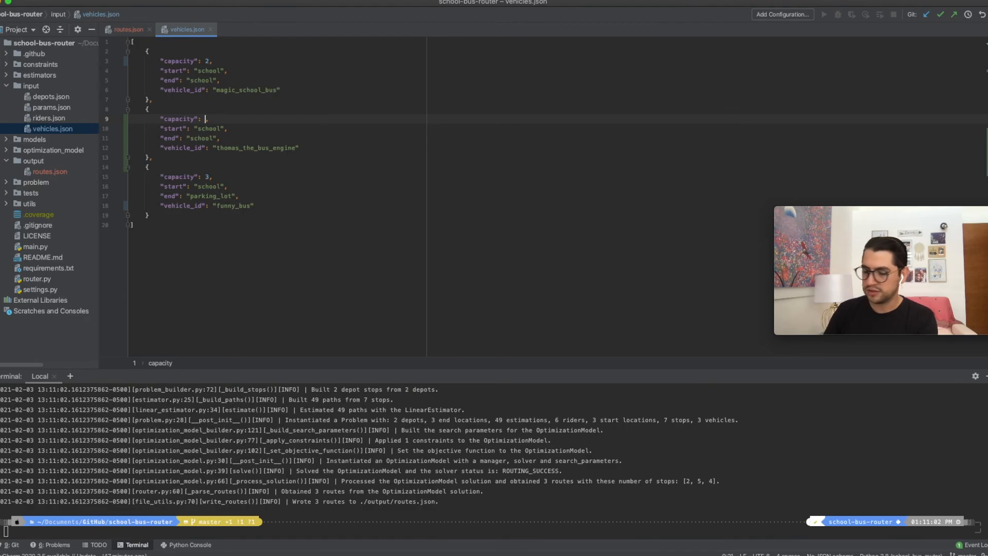
Enter 2 as the capacity for magic_school_bus and thomas_the_bus_engine.
{"action": "type", "text": "2"}
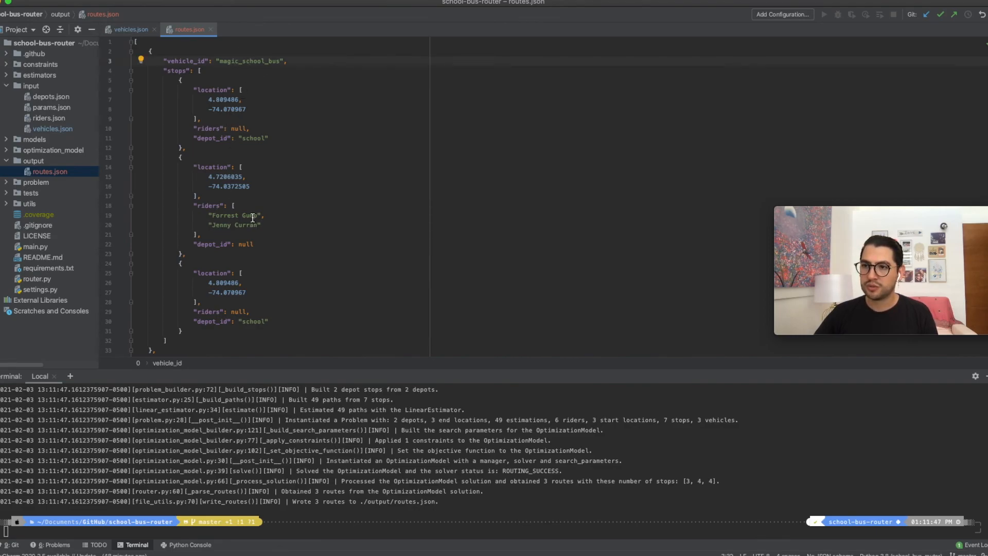
Scroll through the new stops and riders for magic_school_bus, thomas_the_bus_engine and funny_bus.
{"action": "scroll", "scroll_direction": "down", "scroll_amount": 3}
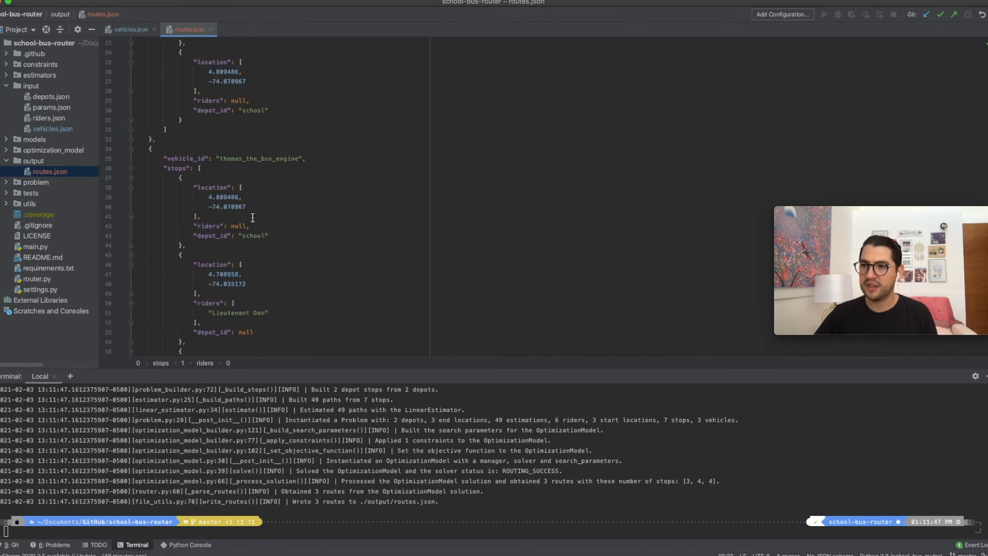
{"action": "scroll", "scroll_direction": "down", "scroll_amount": 3}
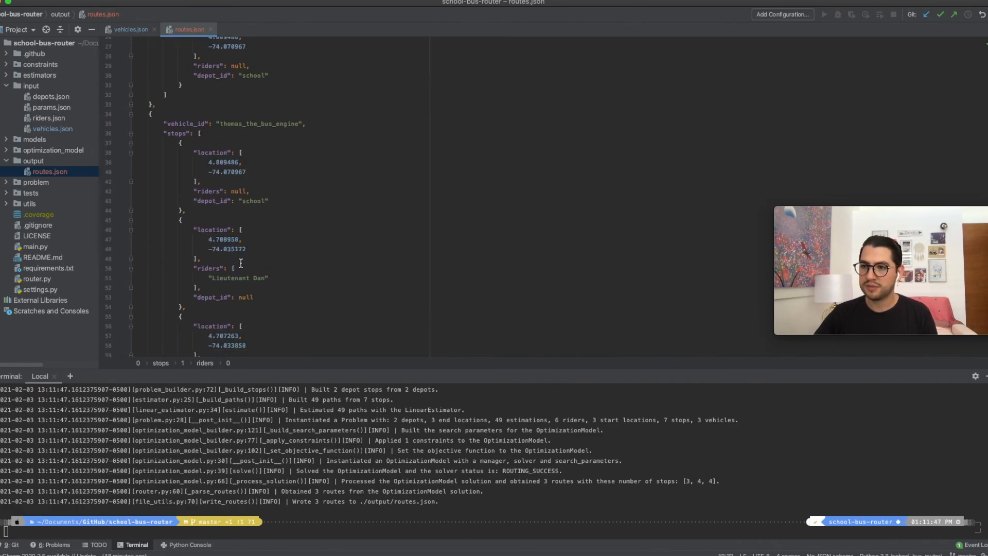
{"action": "scroll", "scroll_direction": "down", "scroll_amount": 3}
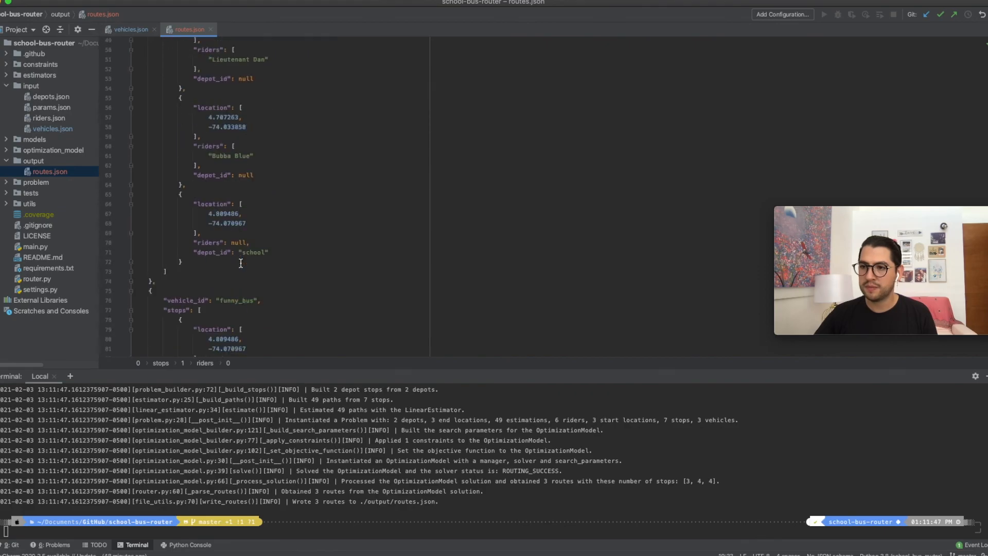
{"action": "scroll", "scroll_direction": "down", "scroll_amount": 3}
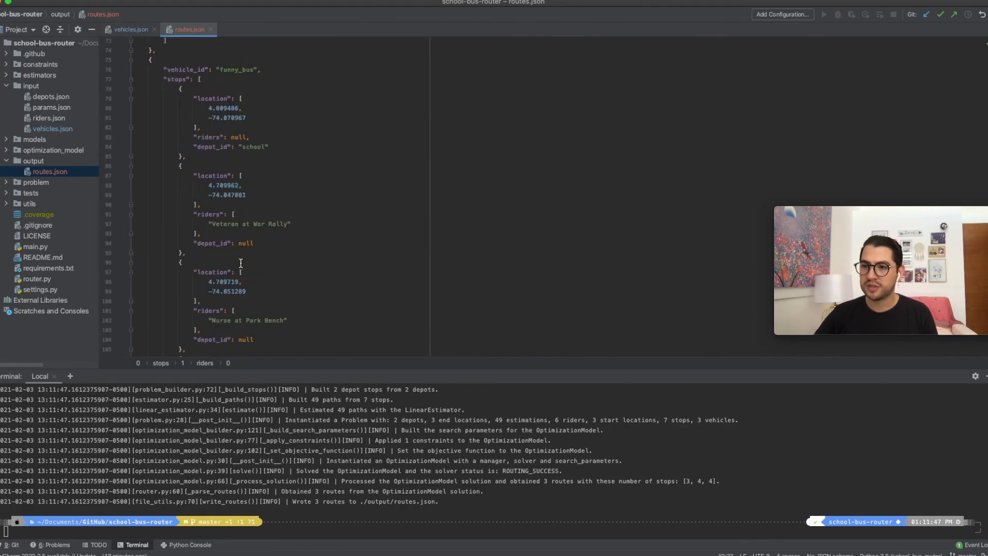
{"action": "scroll", "scroll_direction": "down", "scroll_amount": 3}
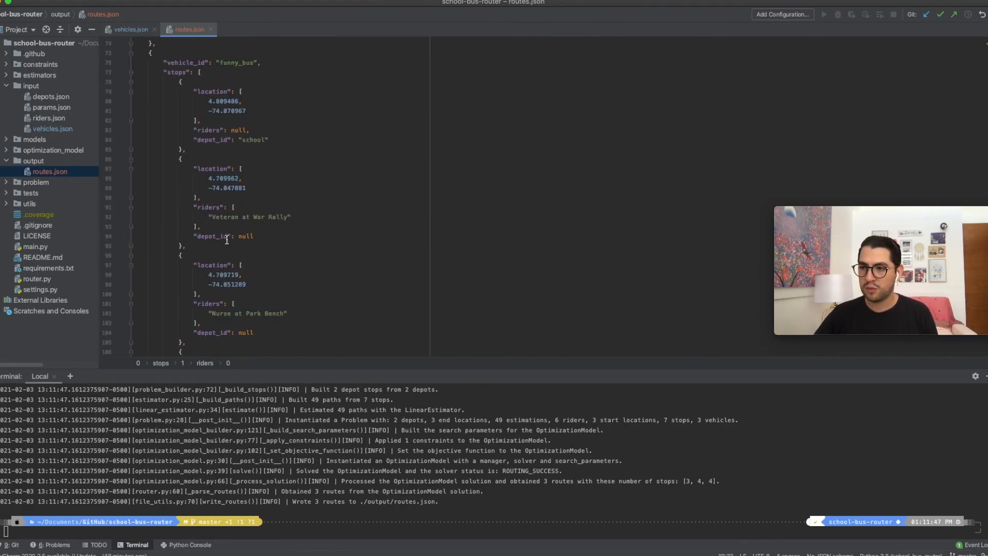
{"action": "scroll", "scroll_direction": "down", "scroll_amount": 3}
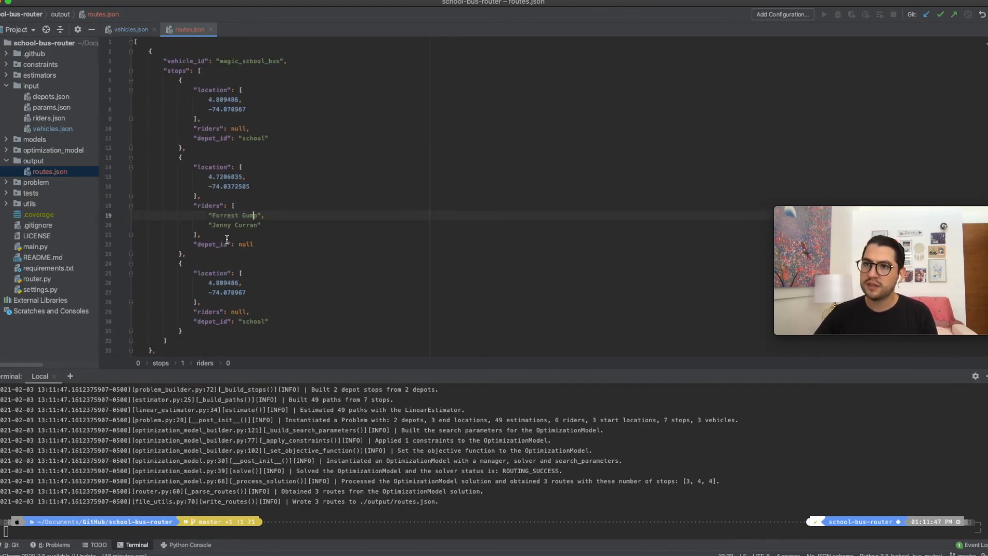
{"action": "mouse_move", "coordinate": [209, 29]}
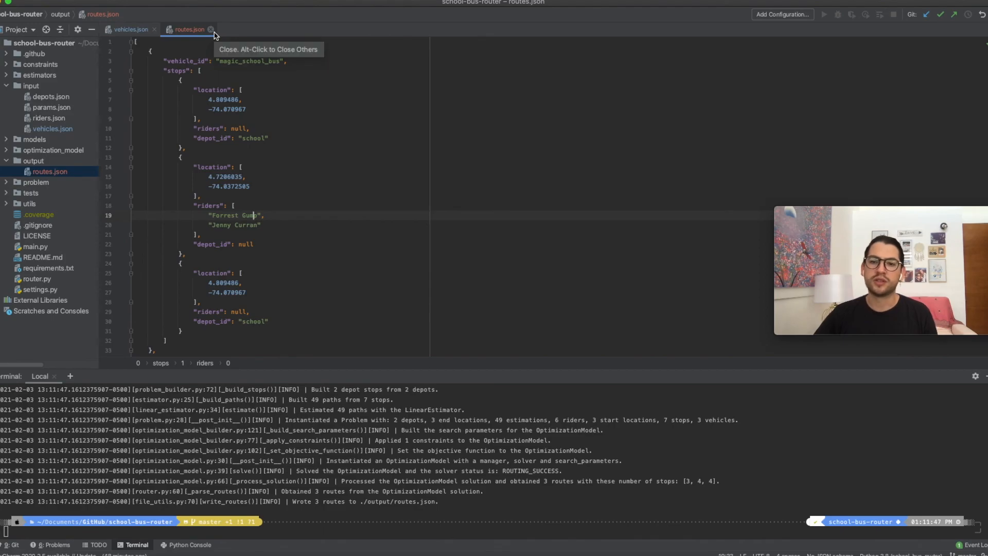